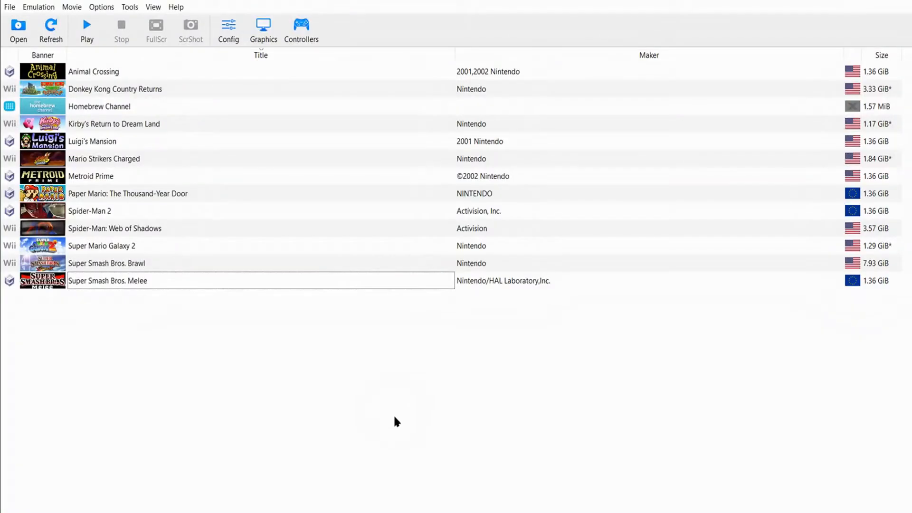
mouse_move(394, 411)
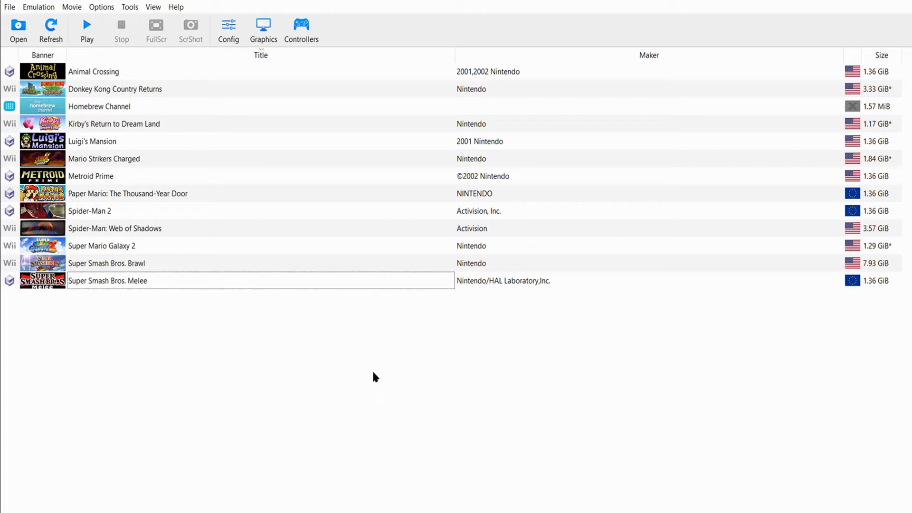
mouse_move(368, 369)
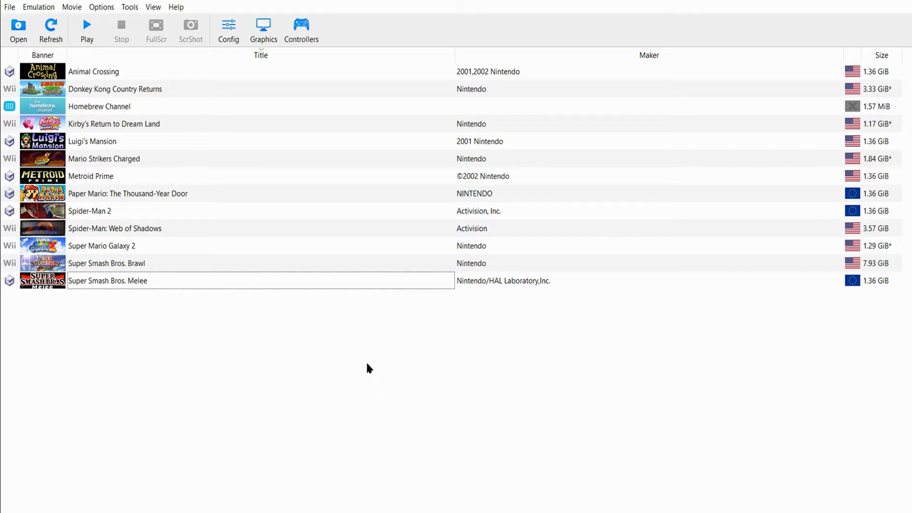
mouse_move(354, 393)
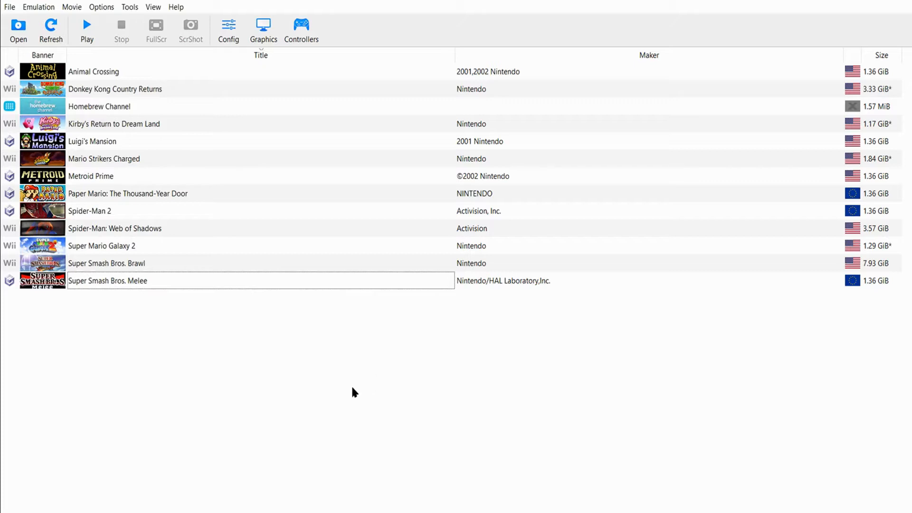
mouse_move(137, 320)
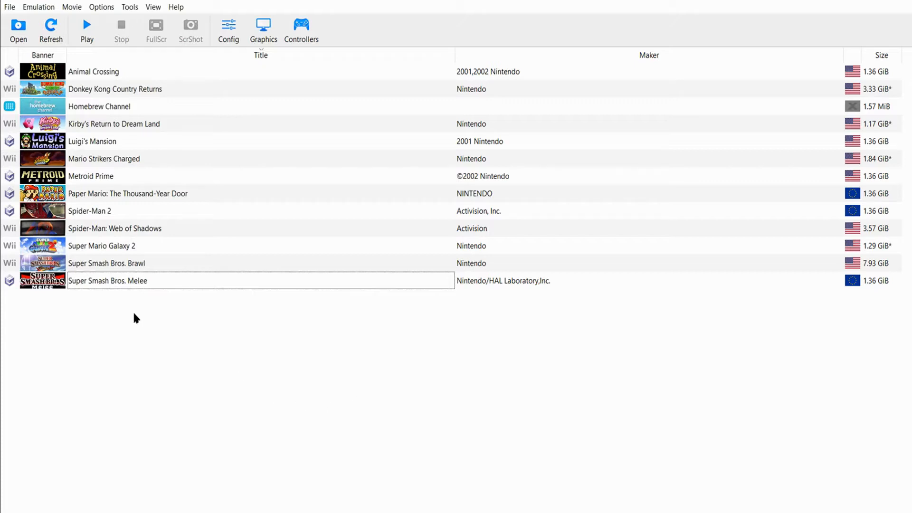
mouse_move(131, 291)
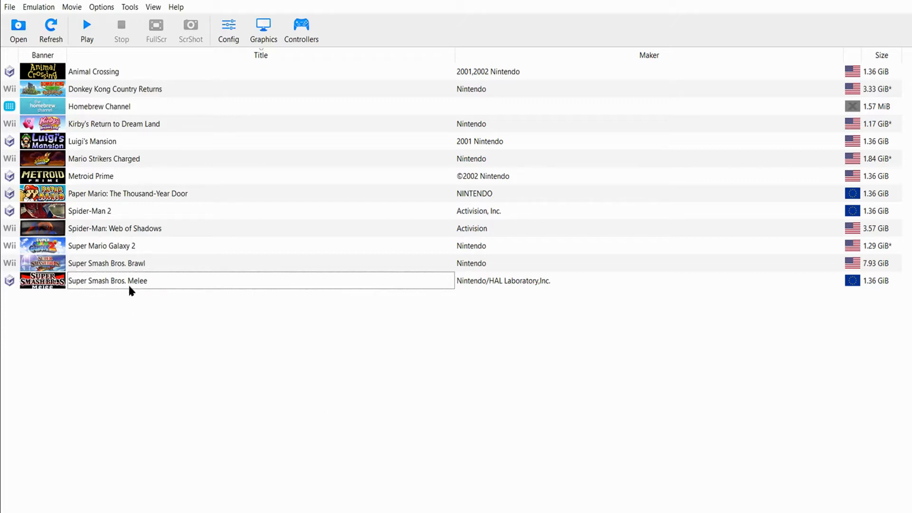
mouse_move(128, 297)
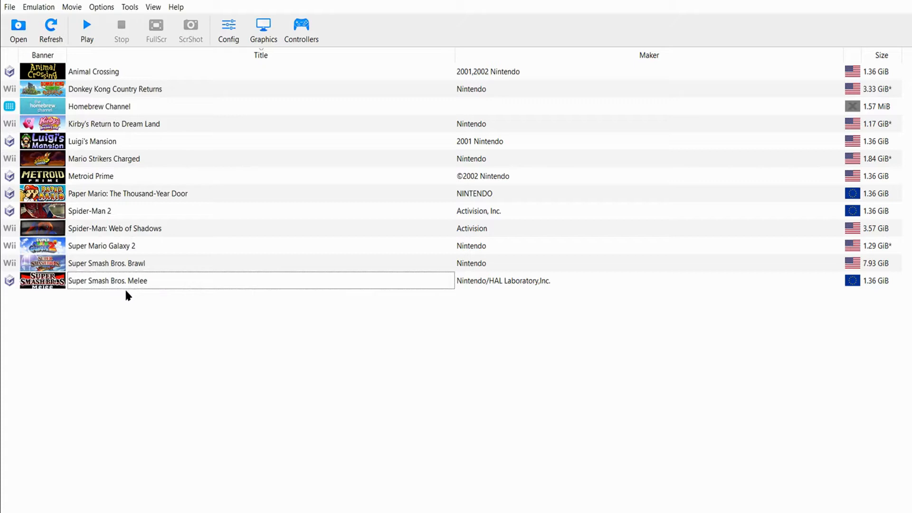
mouse_move(254, 352)
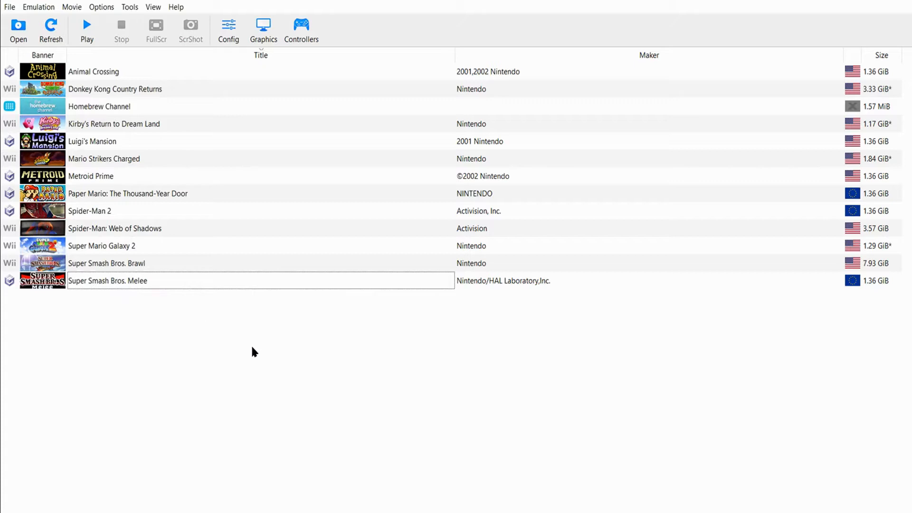
mouse_move(369, 331)
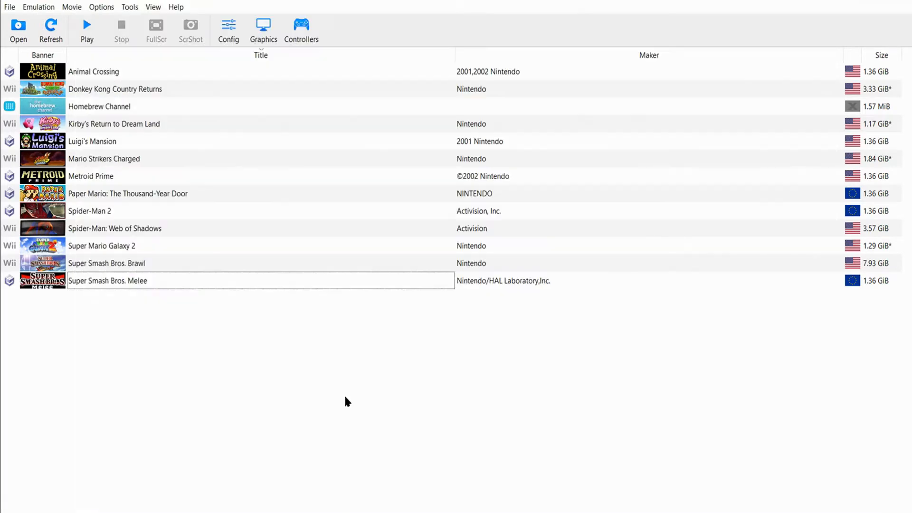
mouse_move(112, 297)
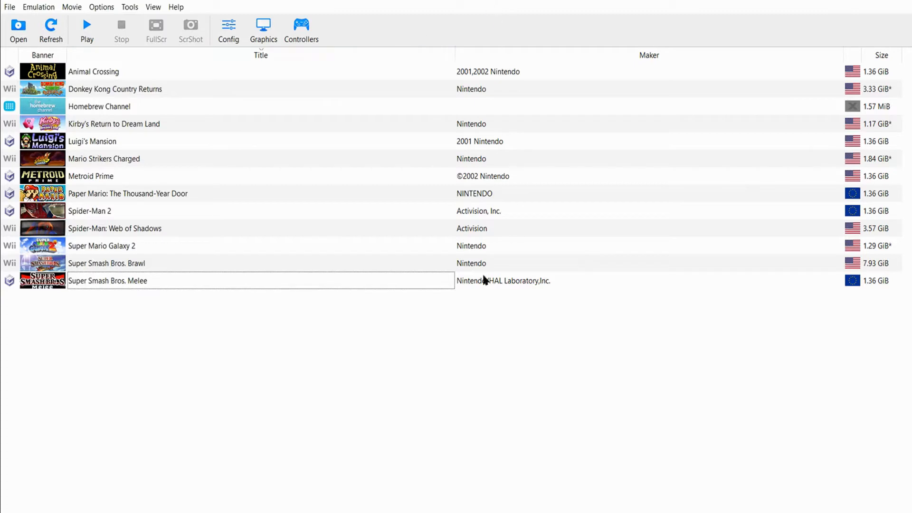
mouse_move(448, 331)
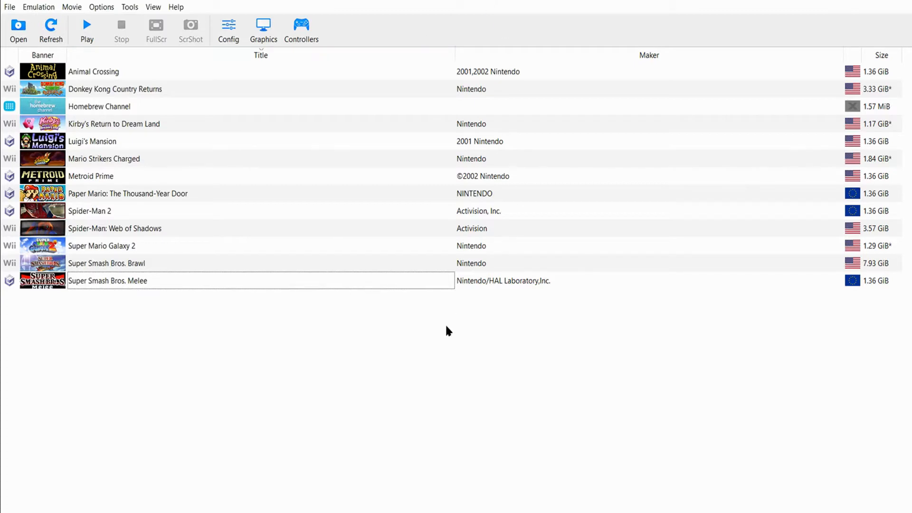
mouse_move(425, 346)
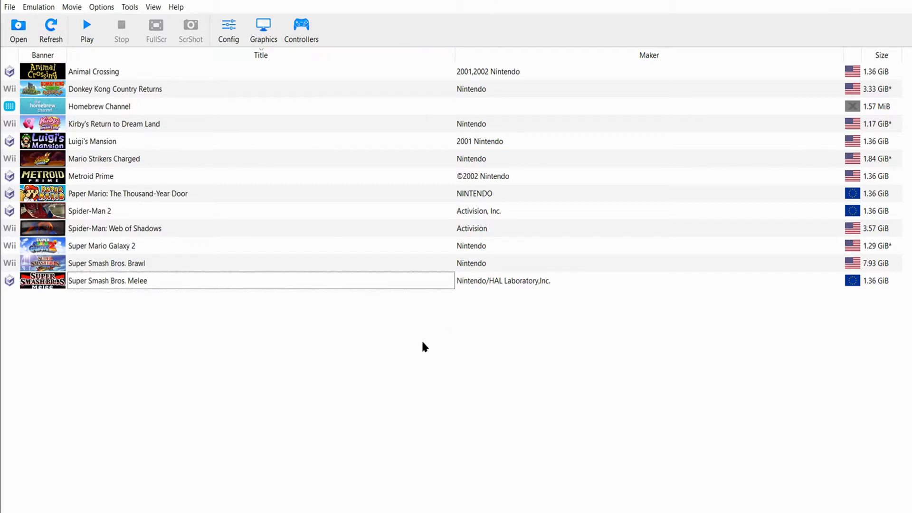
mouse_move(430, 346)
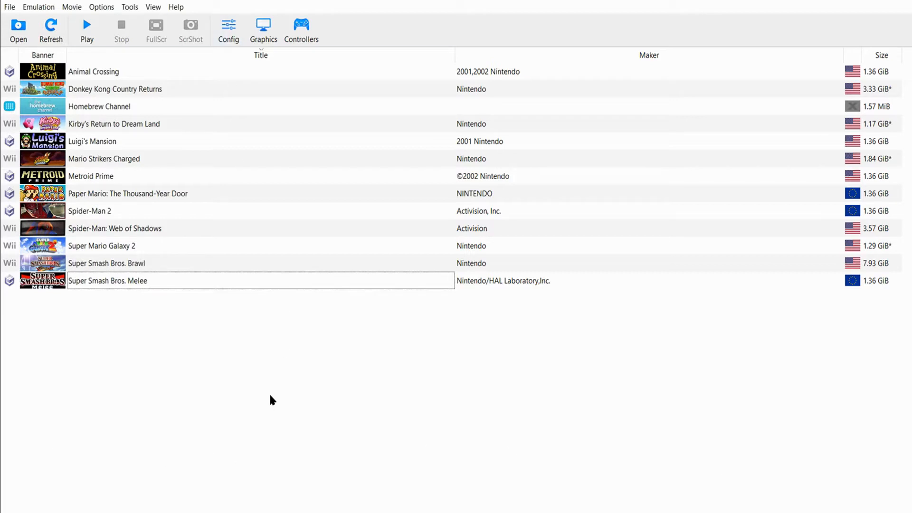
mouse_move(216, 306)
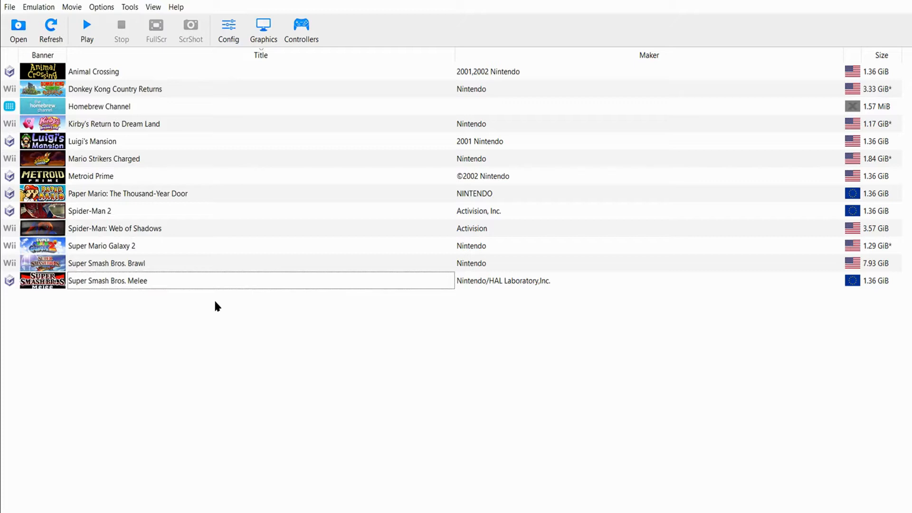
mouse_move(459, 505)
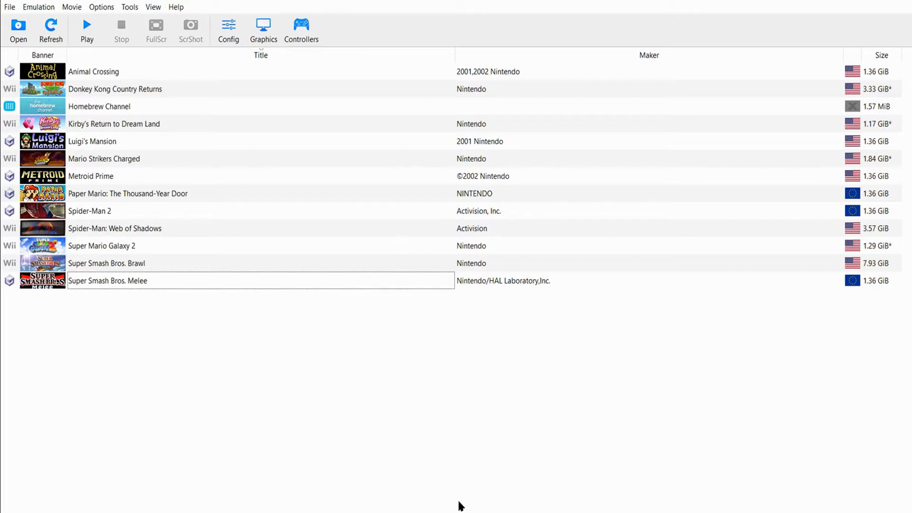
mouse_move(153, 7)
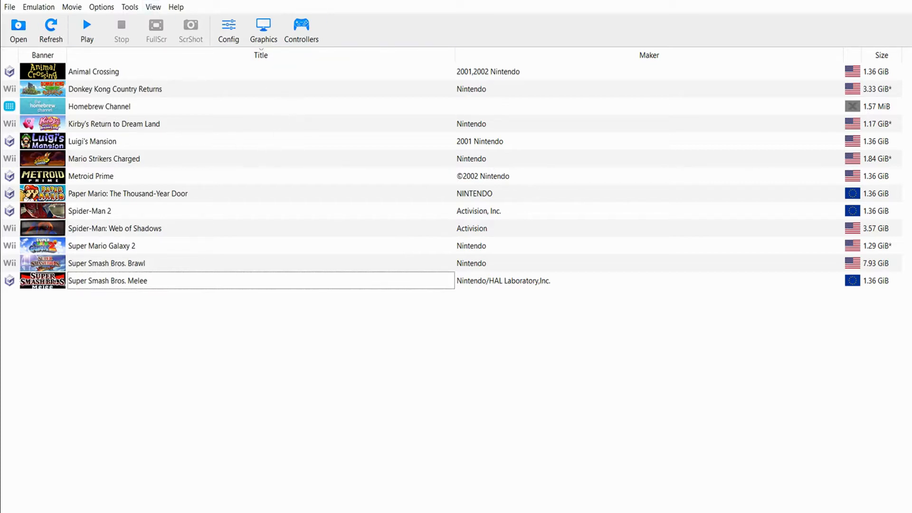
mouse_move(110, 221)
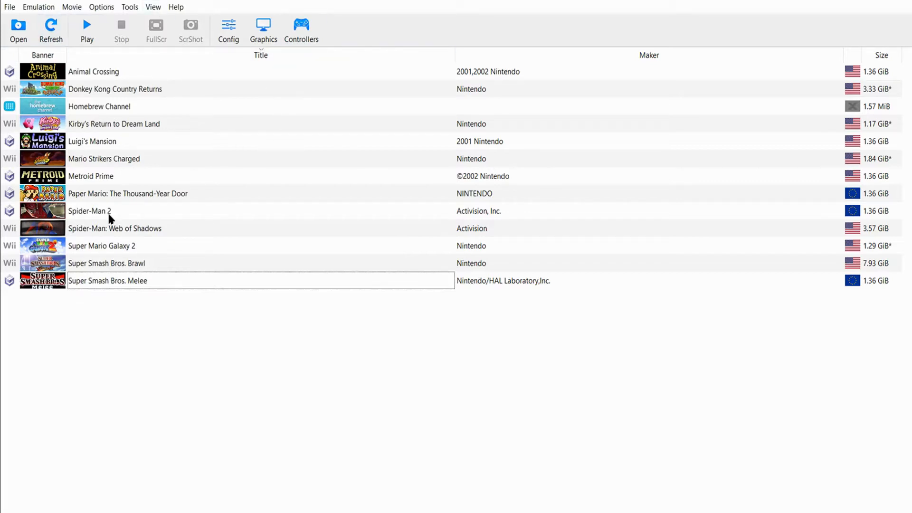
mouse_move(217, 338)
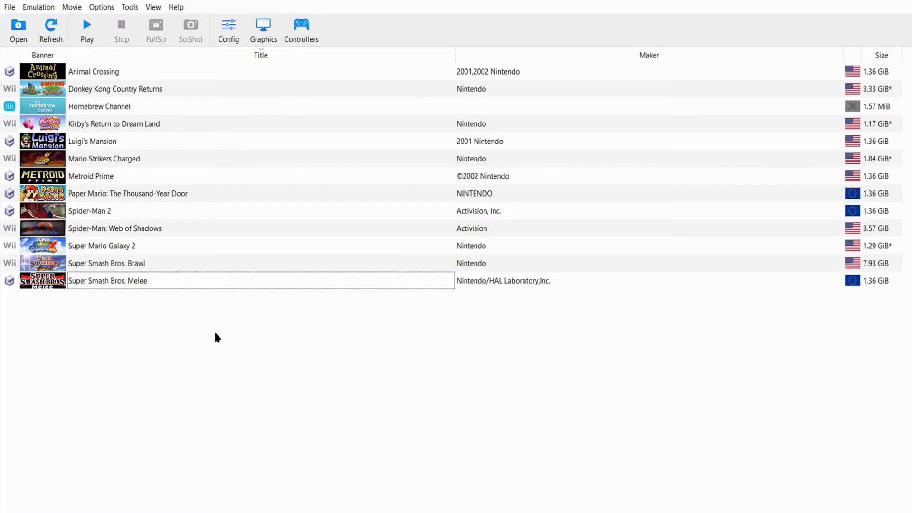
mouse_move(336, 329)
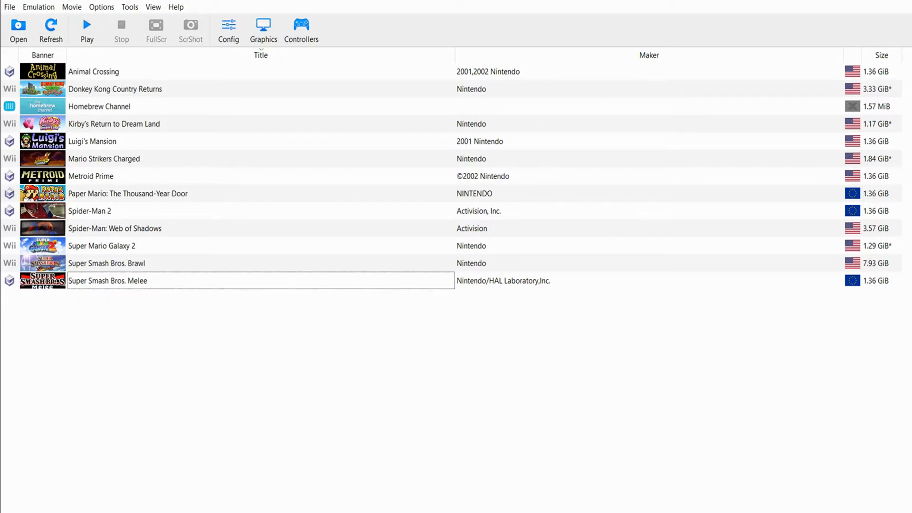
mouse_move(252, 411)
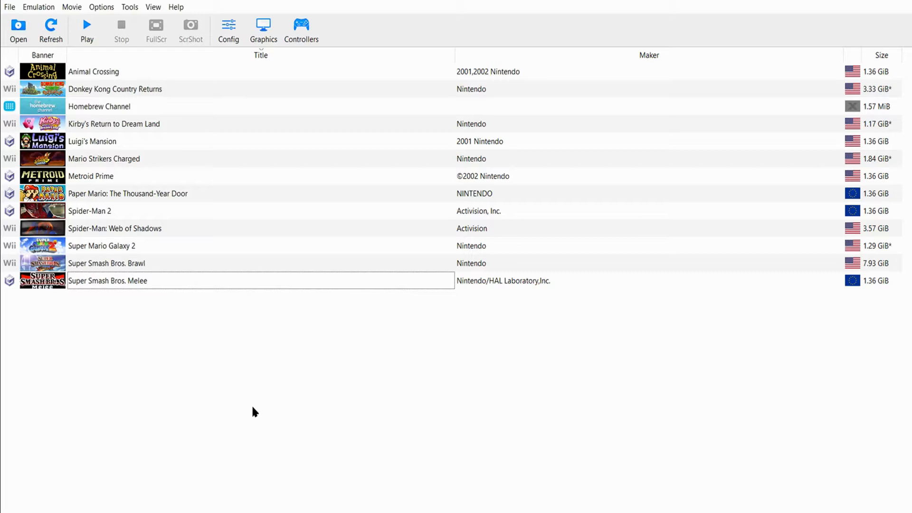
mouse_move(199, 388)
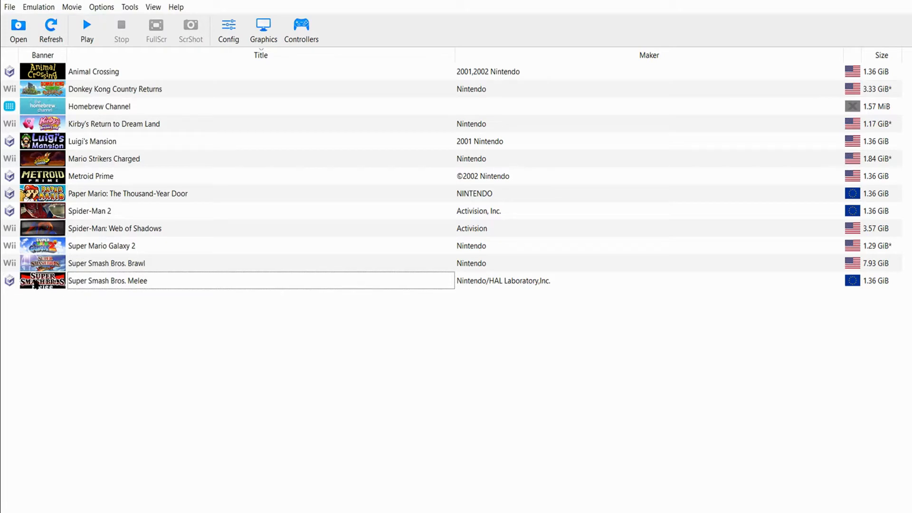
mouse_move(227, 352)
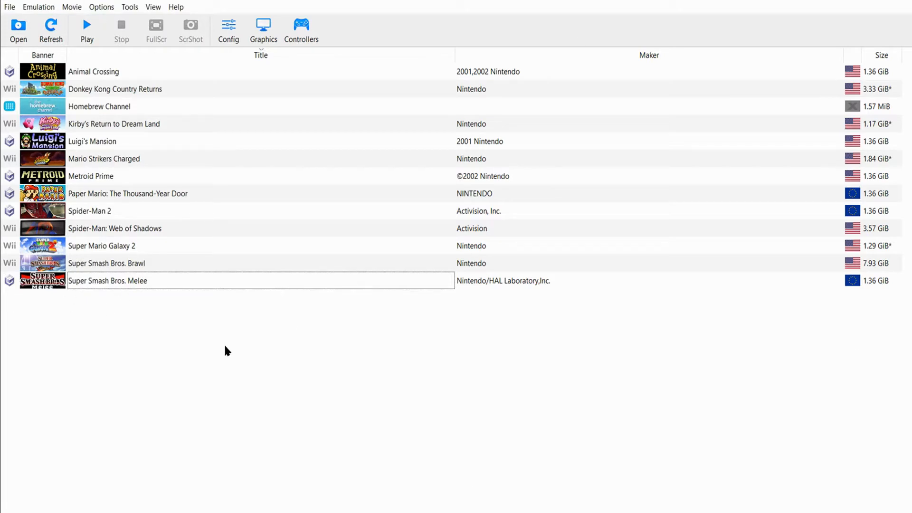
mouse_move(258, 275)
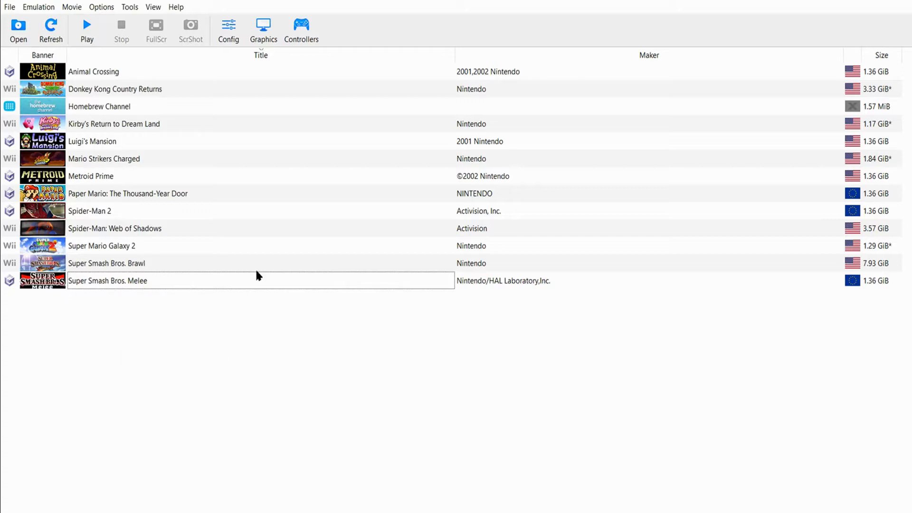
mouse_move(195, 343)
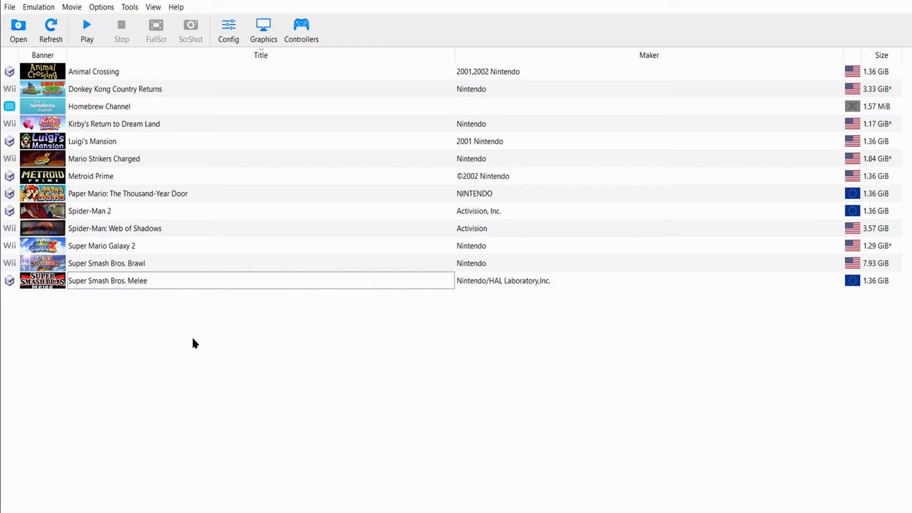
mouse_move(116, 295)
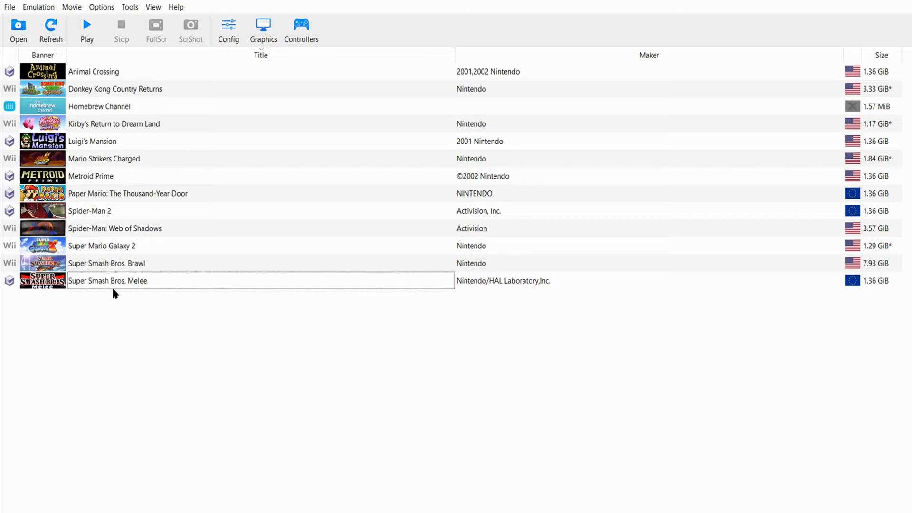
mouse_move(117, 304)
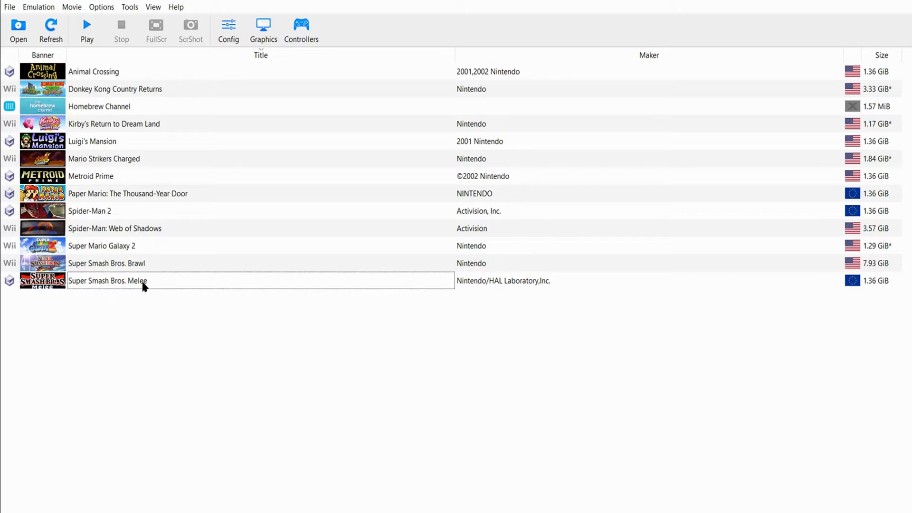
mouse_move(159, 292)
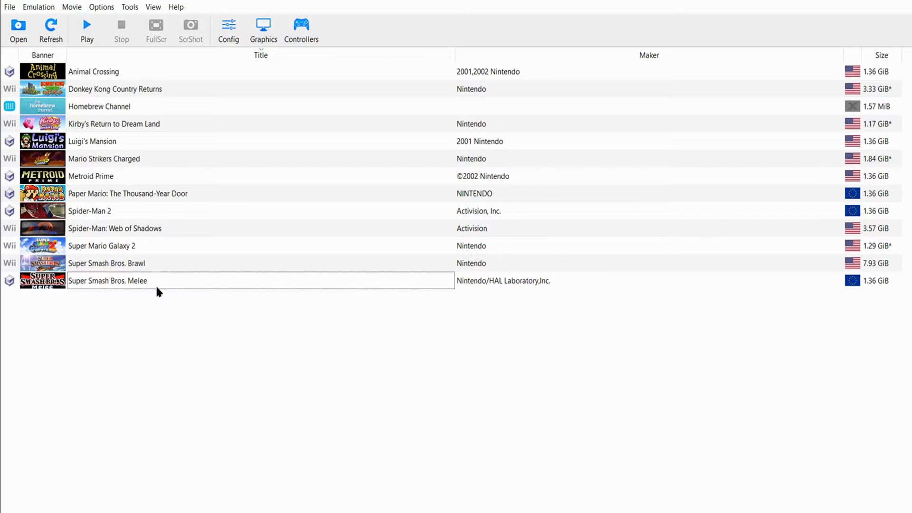
mouse_move(189, 319)
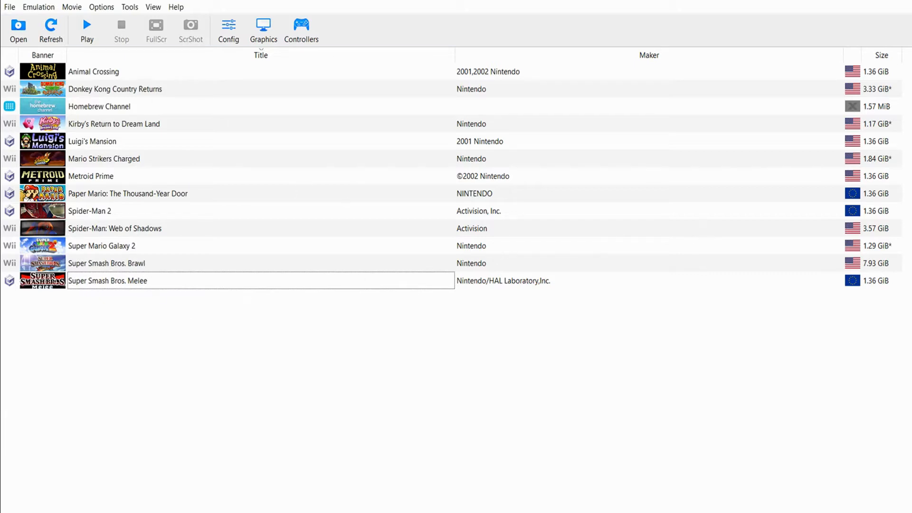
mouse_move(781, 285)
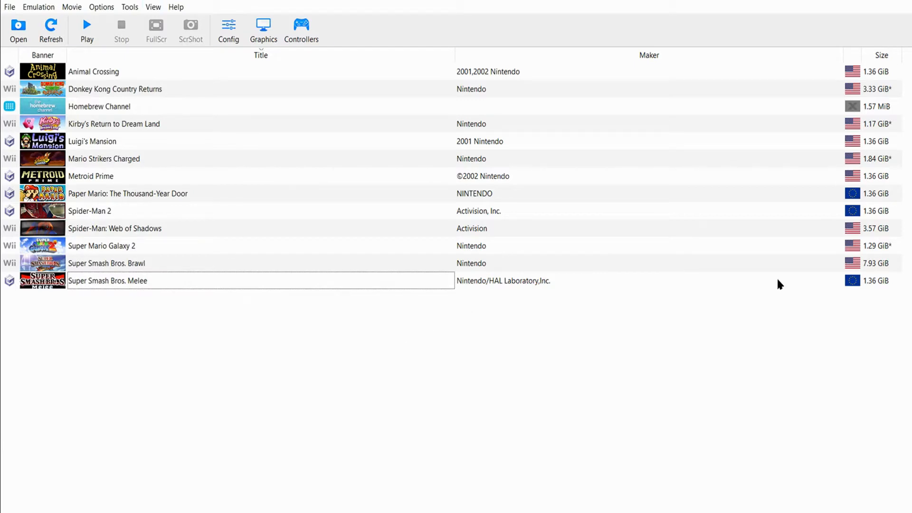
mouse_move(848, 297)
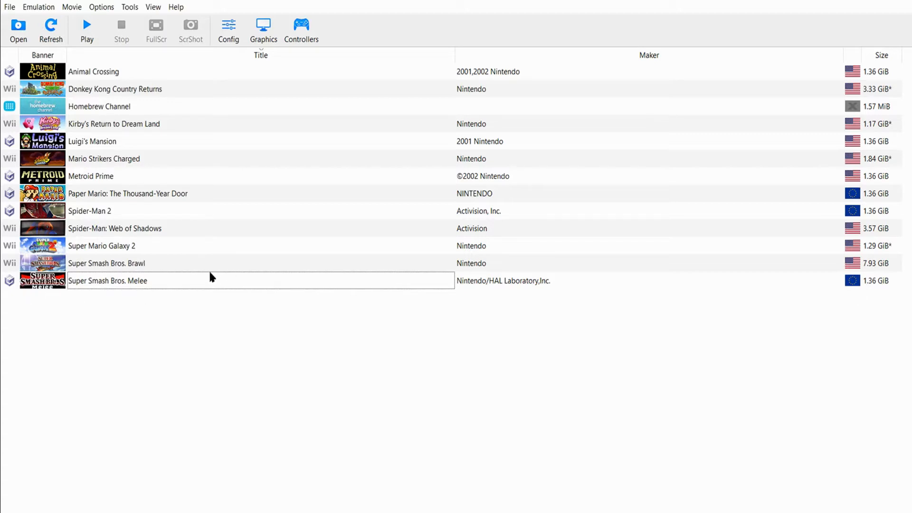
mouse_move(104, 300)
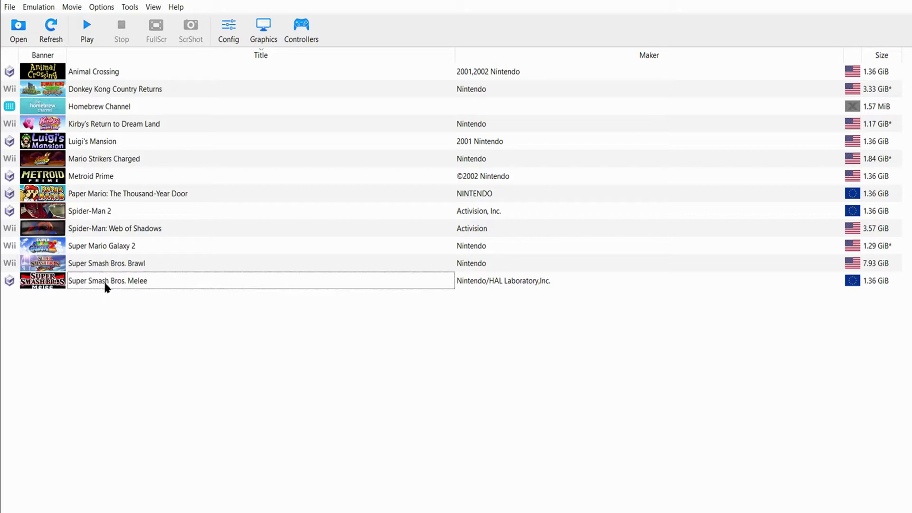
mouse_move(64, 295)
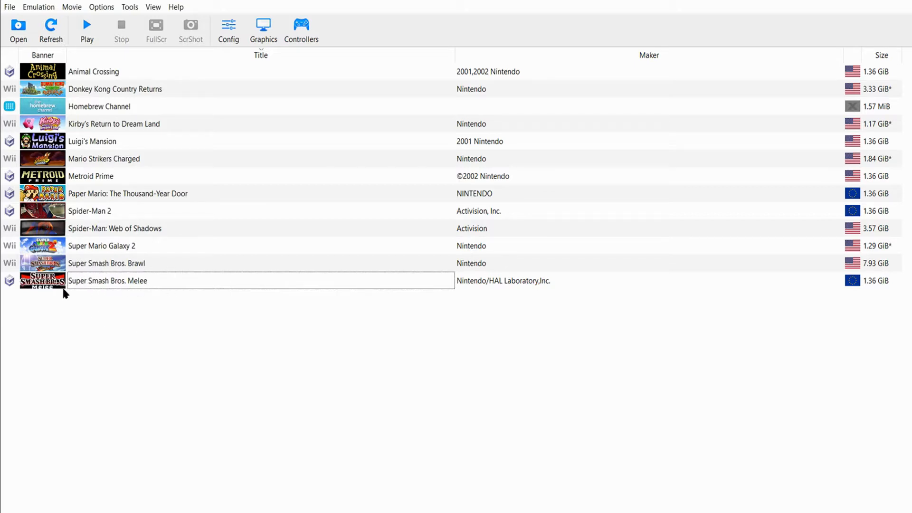
mouse_move(779, 289)
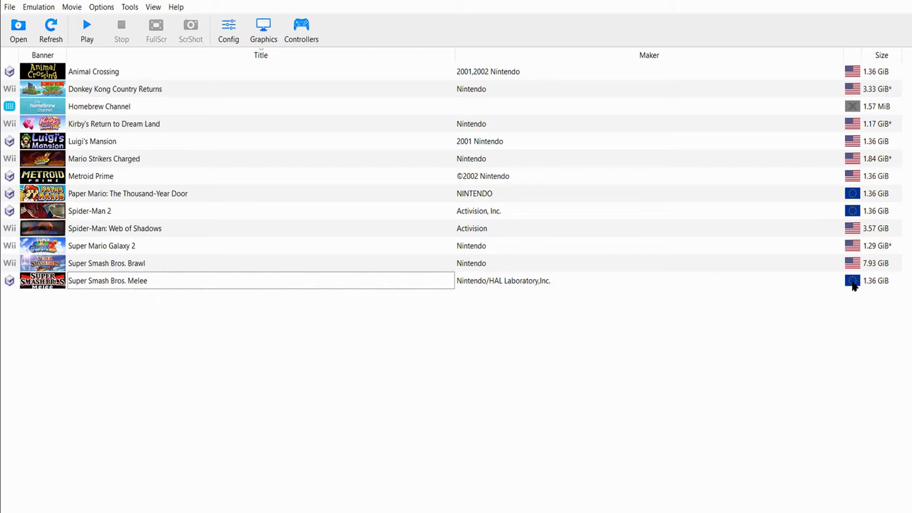
mouse_move(707, 379)
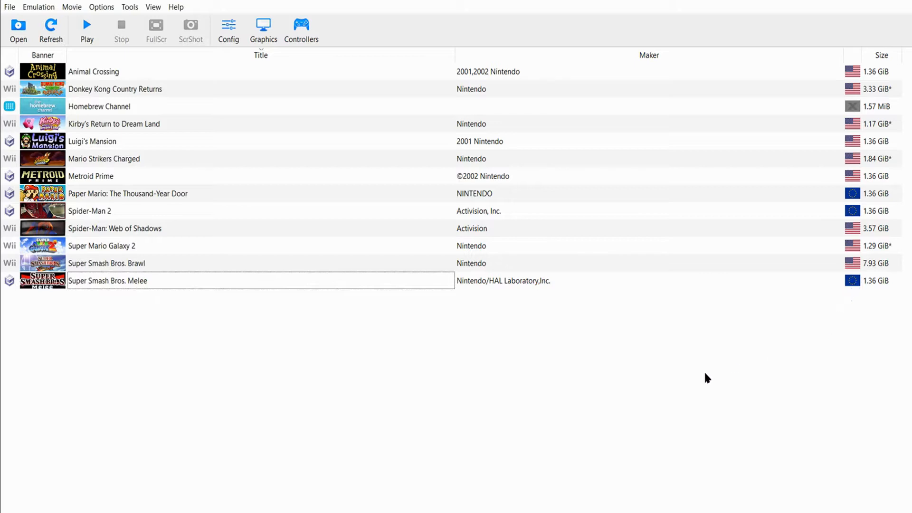
mouse_move(841, 287)
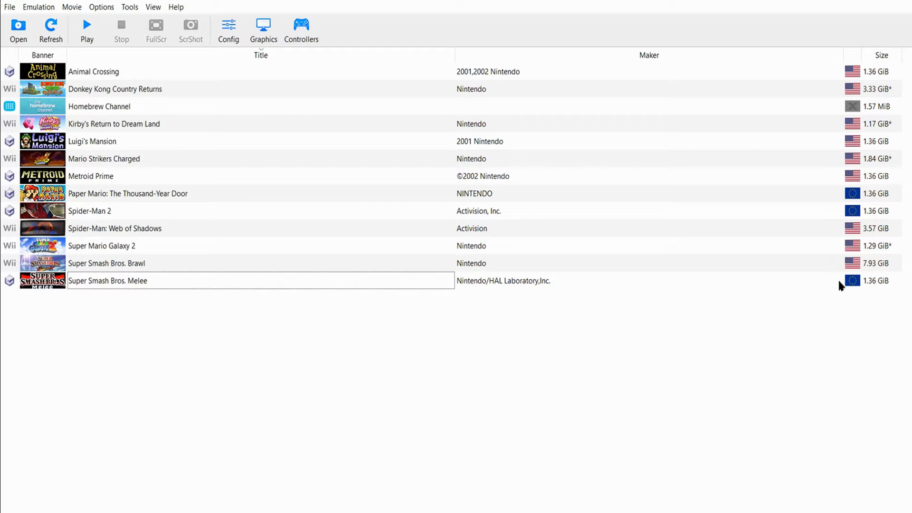
mouse_move(859, 291)
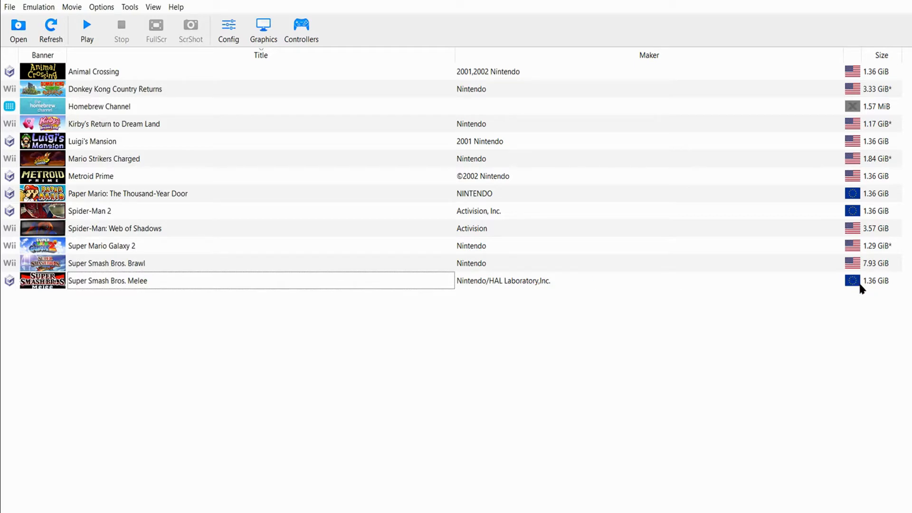
mouse_move(722, 378)
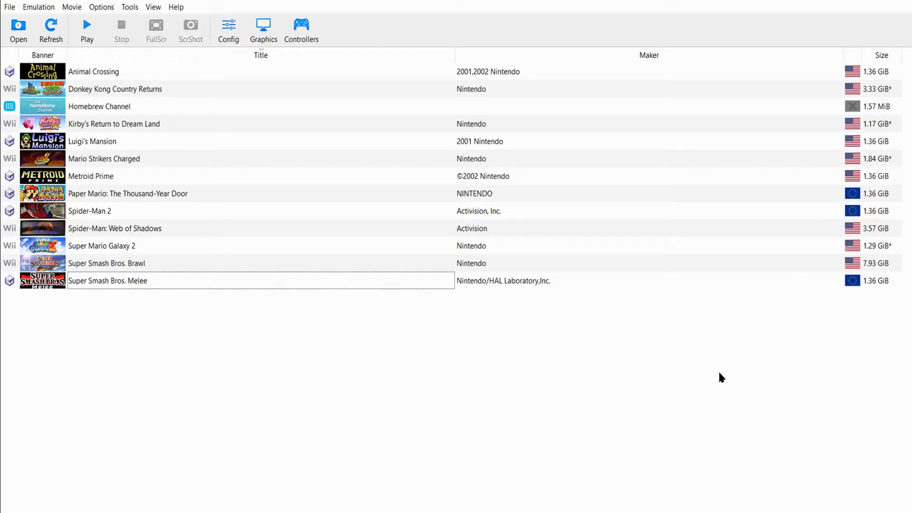
mouse_move(447, 135)
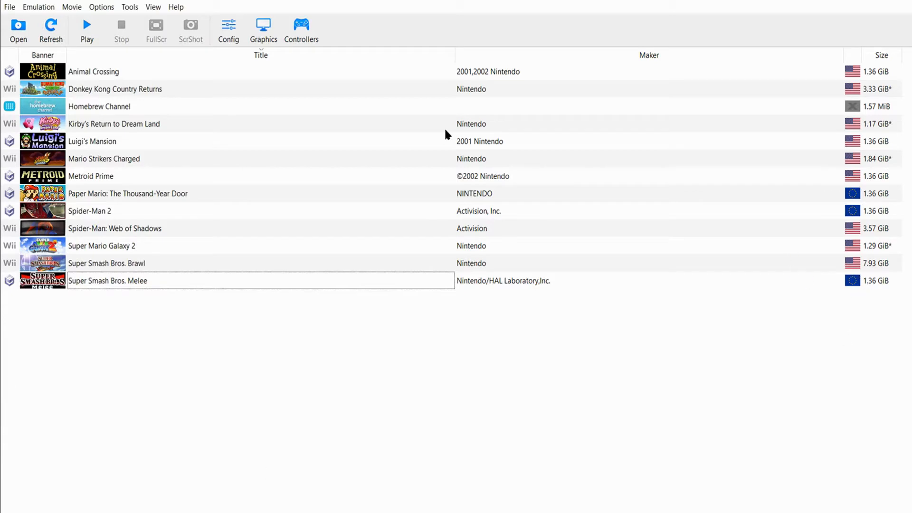
mouse_move(355, 348)
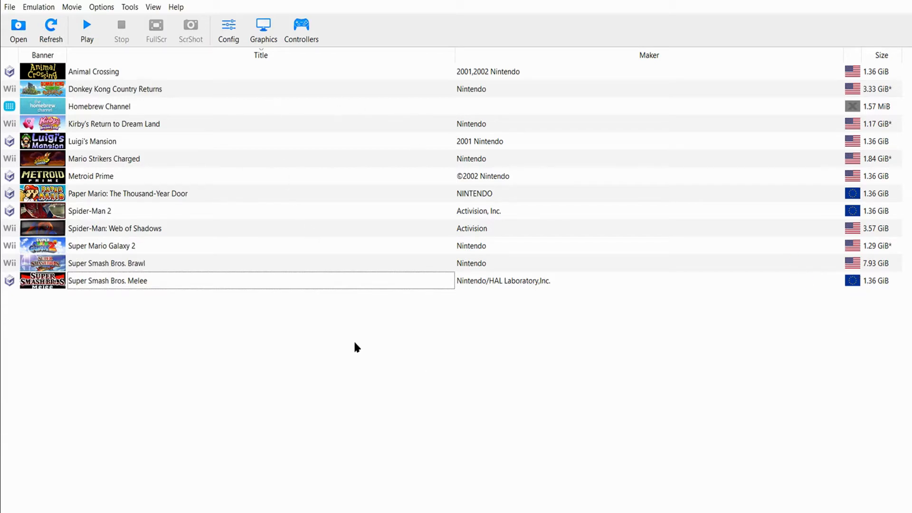
mouse_move(357, 352)
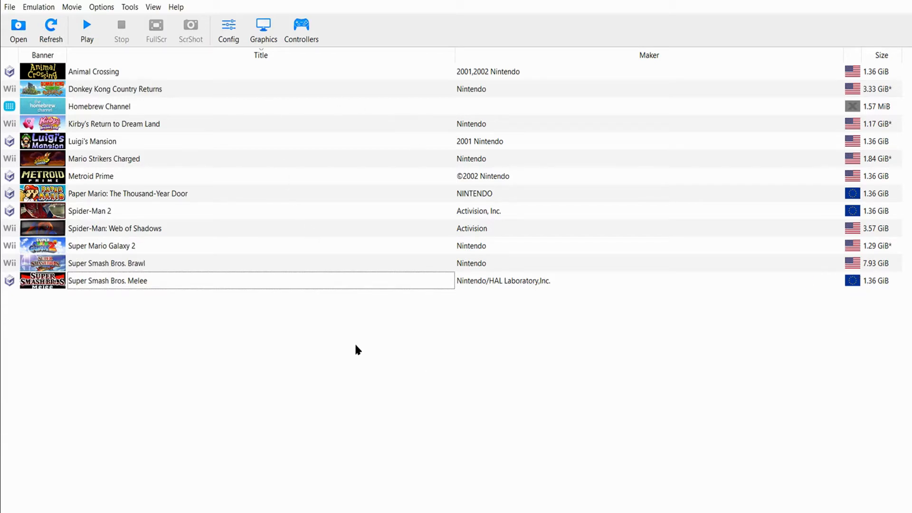
mouse_move(94, 286)
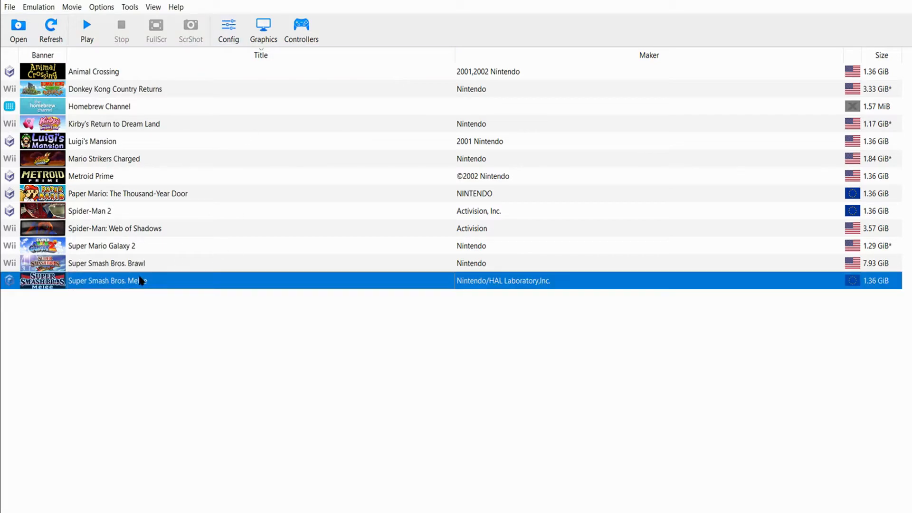
- Bring up Melee's Properties and its AR Codes list with the Debug Menu code enabled
double_click(108, 280)
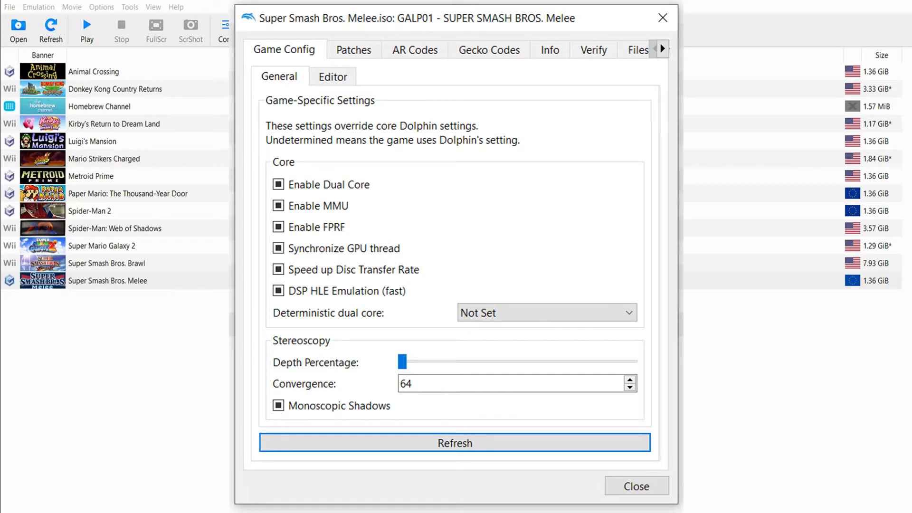
mouse_move(150, 212)
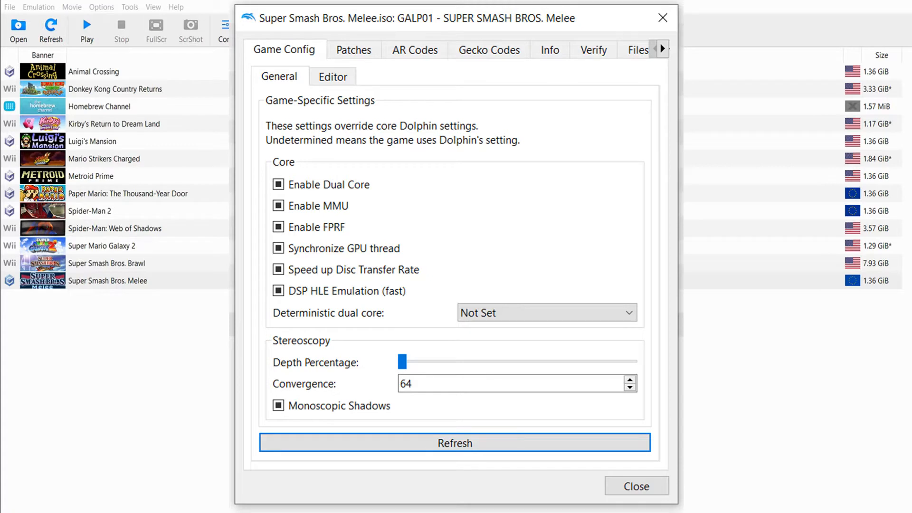
left_click(414, 49)
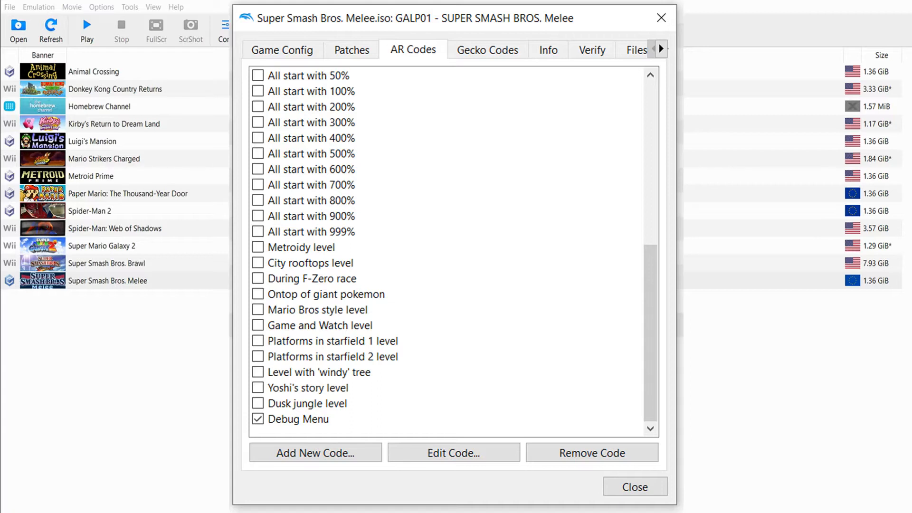
- Review Melee's Gecko Codes, where Proper 16:9 Widescreen Support is enabled
left_click(488, 49)
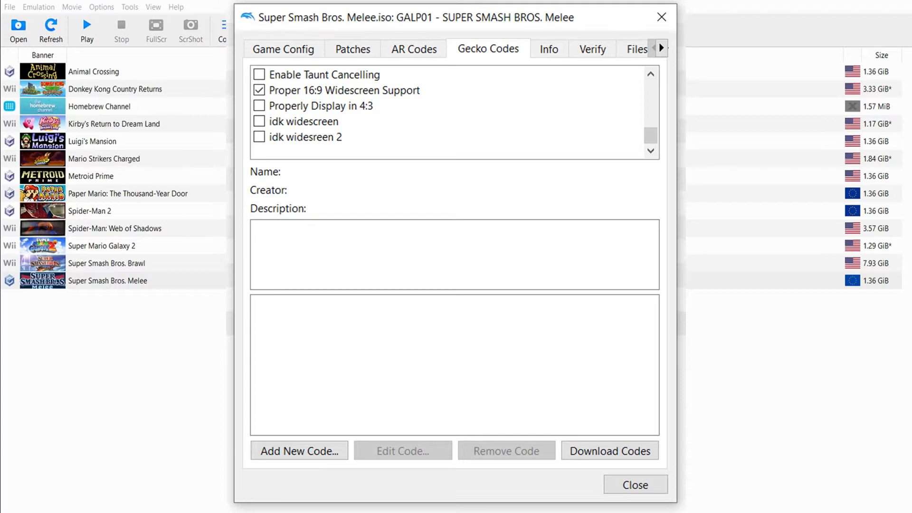
- Close Melee's Properties and highlight Super Smash Bros. Melee in the game library
left_click(635, 498)
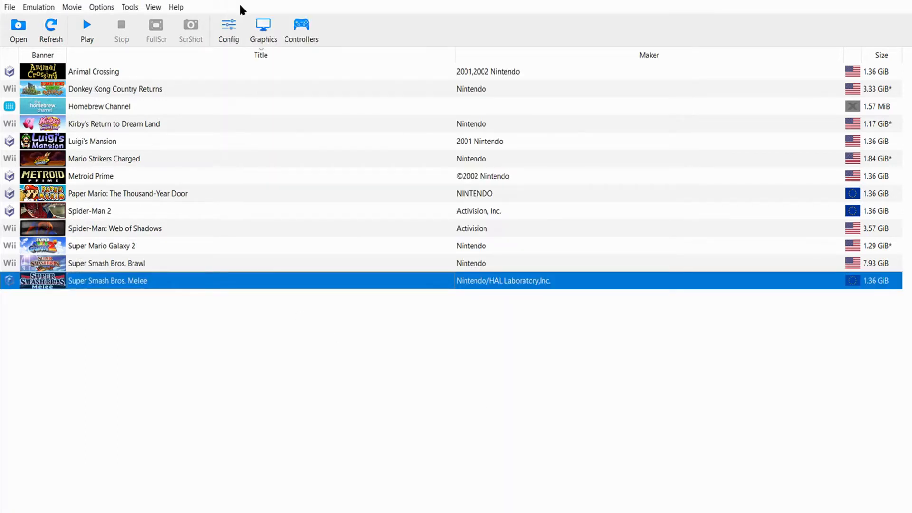
mouse_move(338, 119)
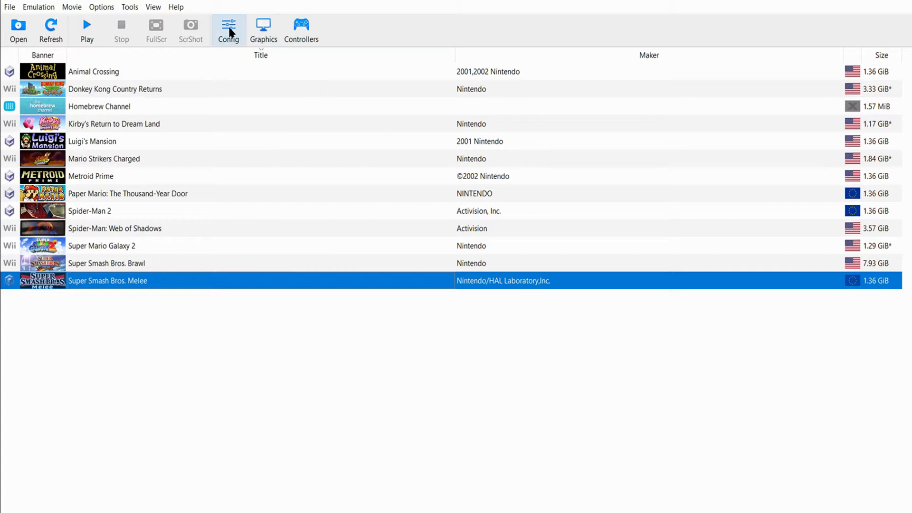
mouse_move(258, 35)
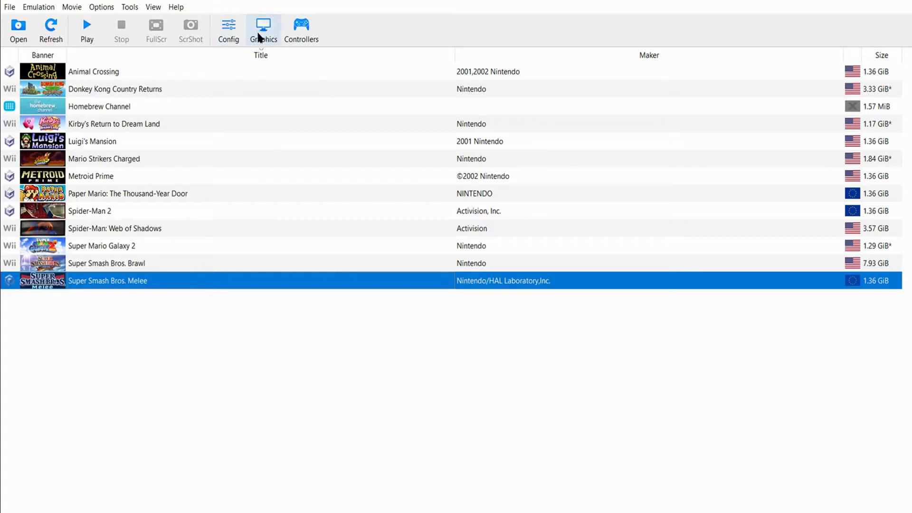
left_click(228, 29)
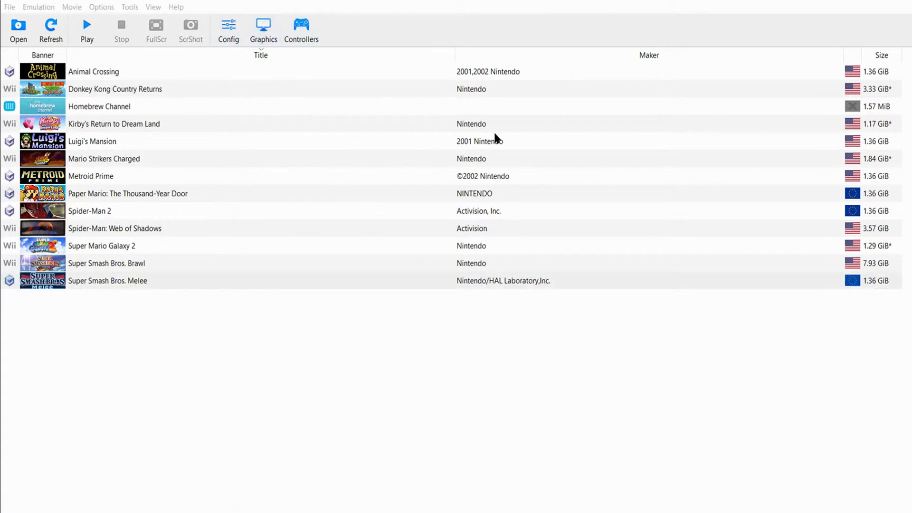
mouse_move(528, 133)
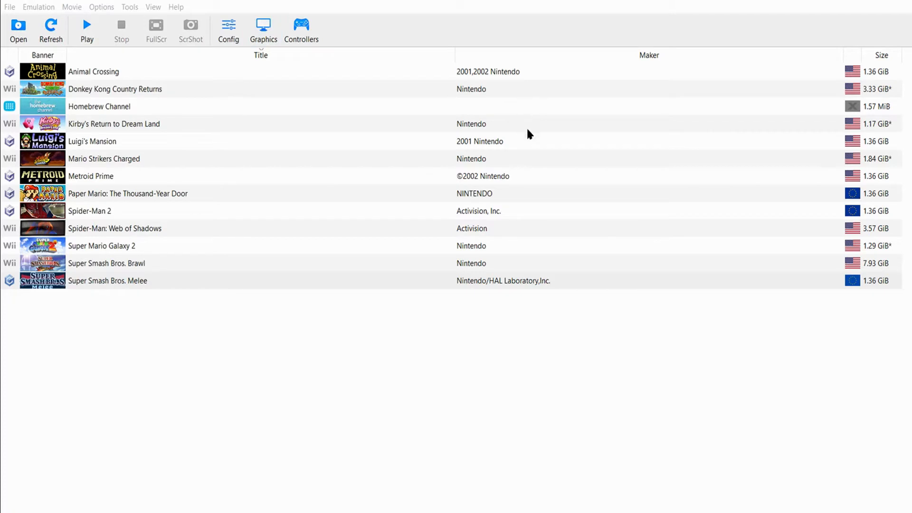
mouse_move(492, 138)
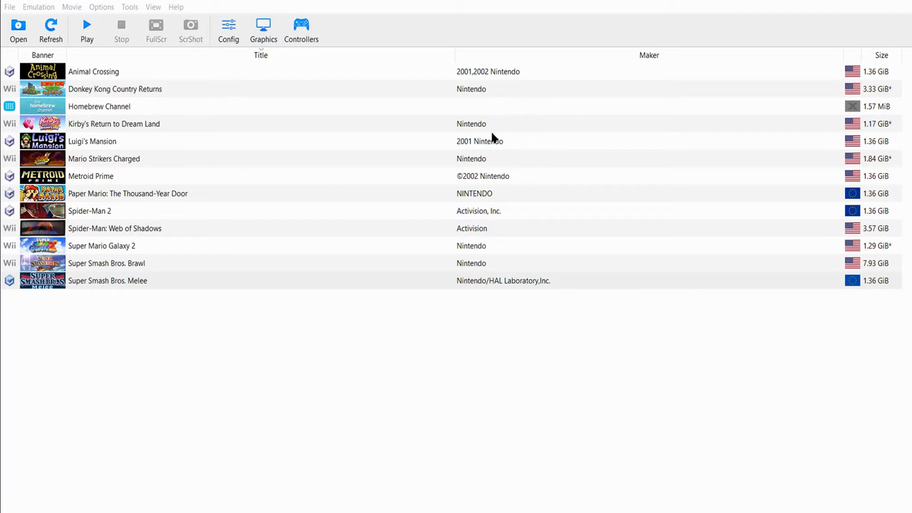
mouse_move(438, 72)
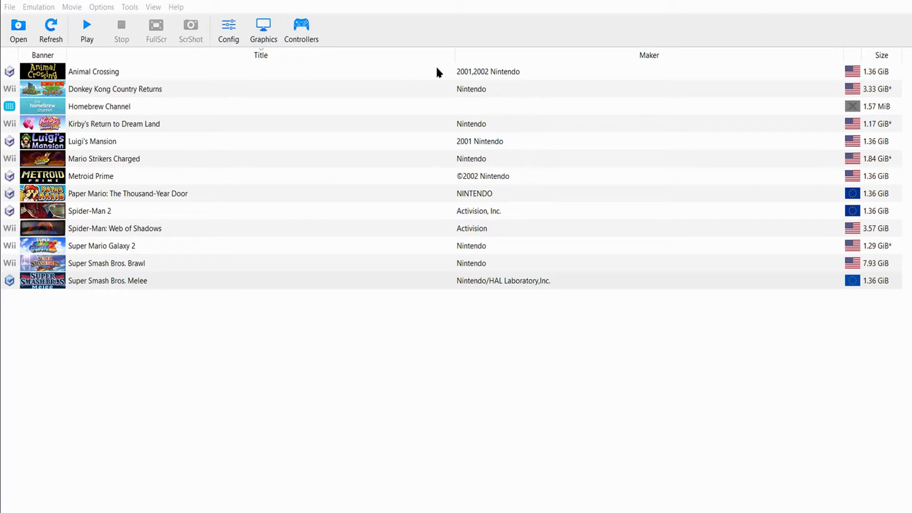
mouse_move(569, 492)
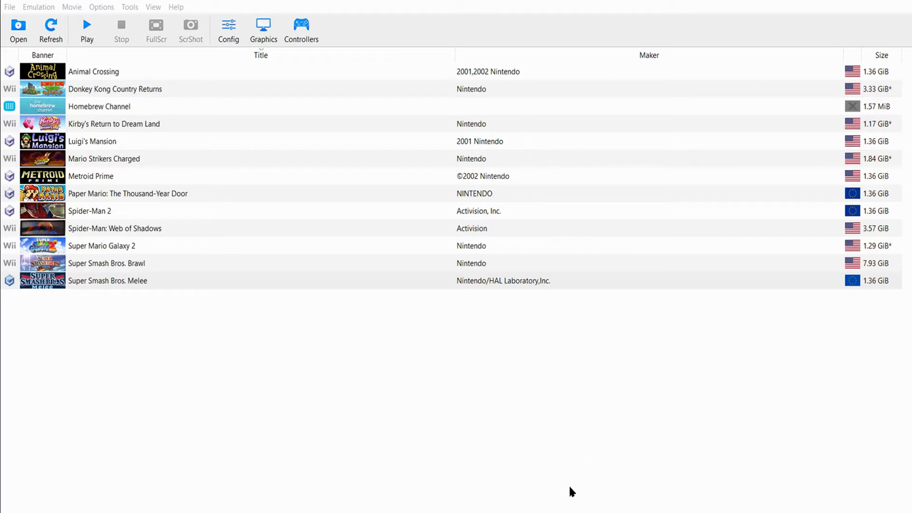
left_click(107, 281)
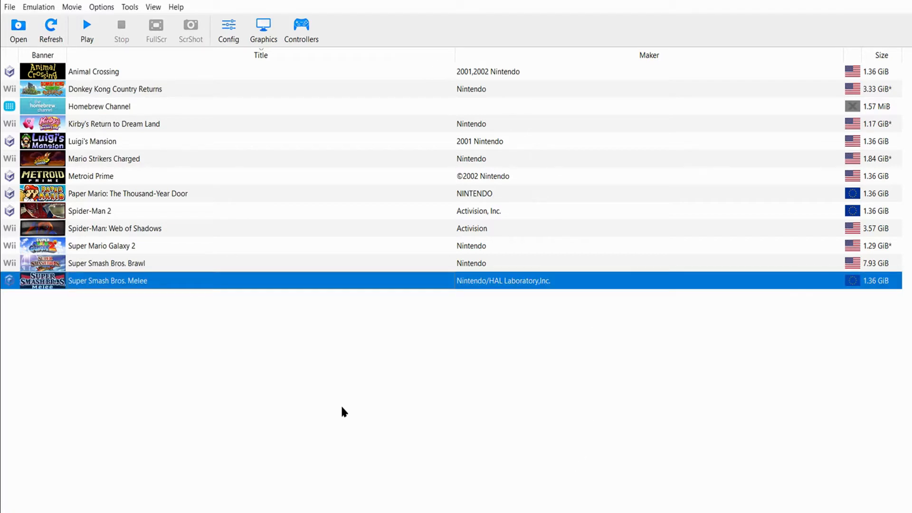
mouse_move(237, 21)
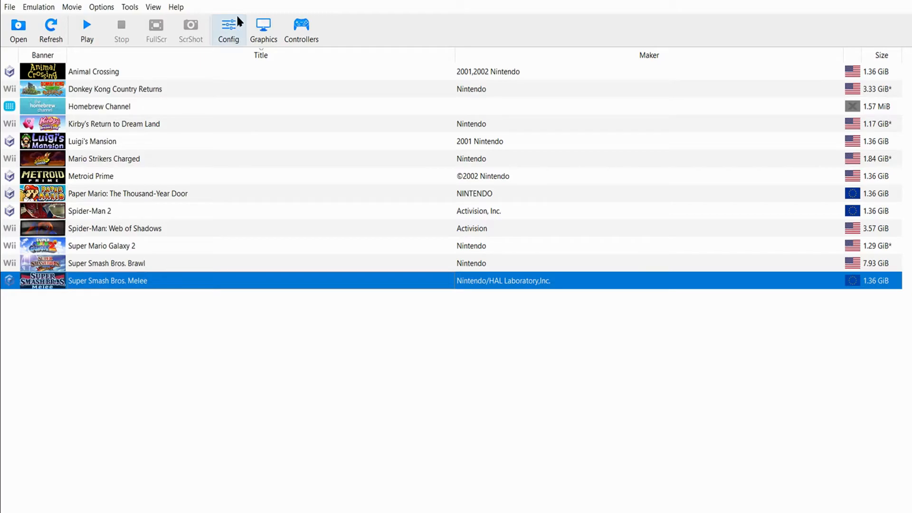
- Launch Super Smash Bros. Melee and wait for its Main Menu
double_click(108, 280)
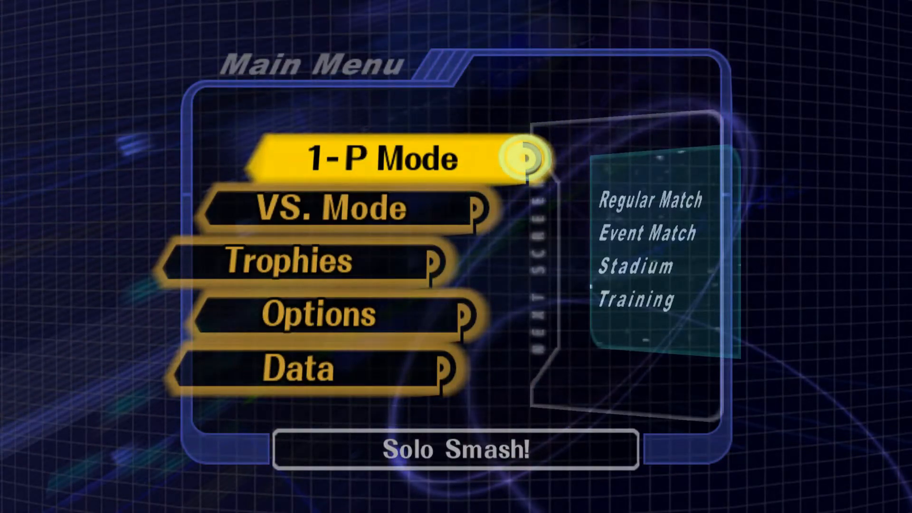
- Browse VS. Mode briefly, return to the Main Menu and trigger Melee's hidden debug menu
key("down")
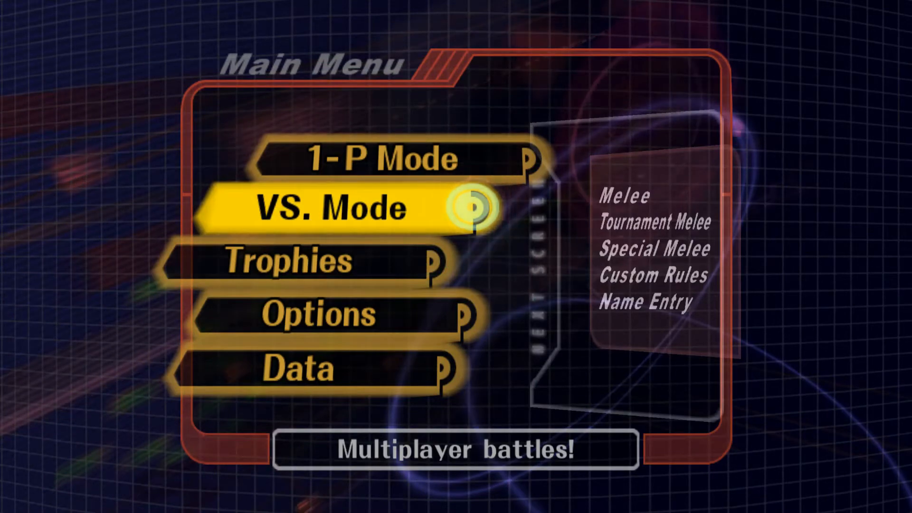
left_click(336, 208)
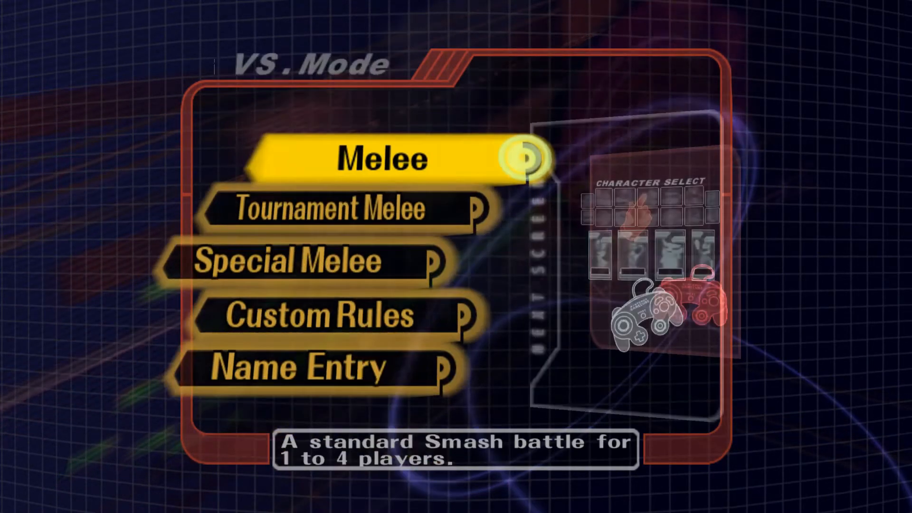
key("down")
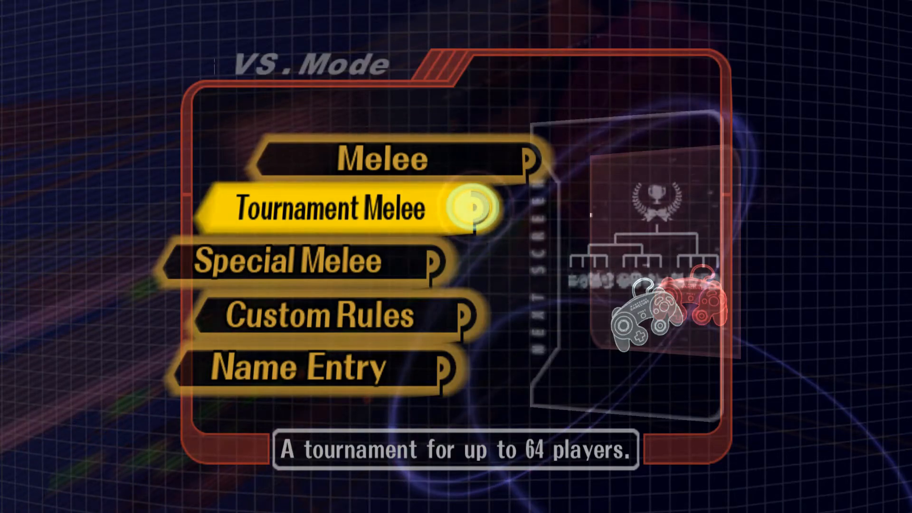
key("Escape")
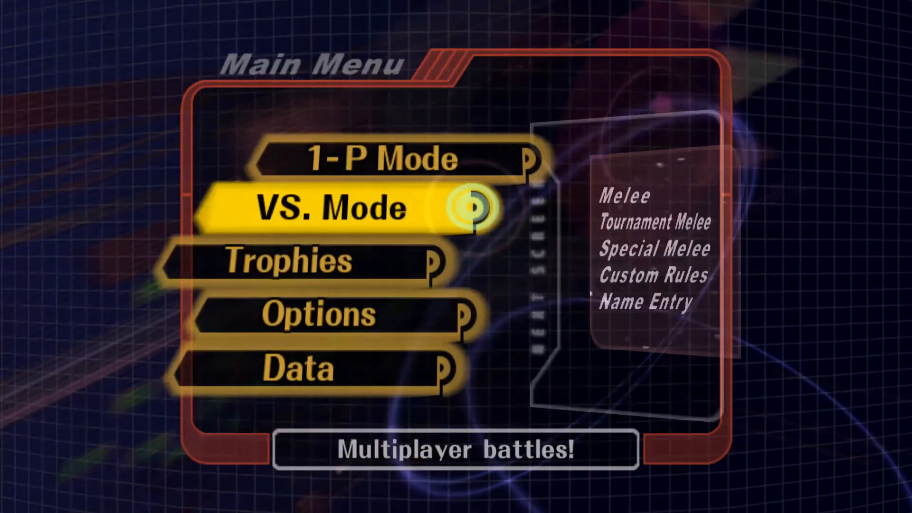
left_click(335, 208)
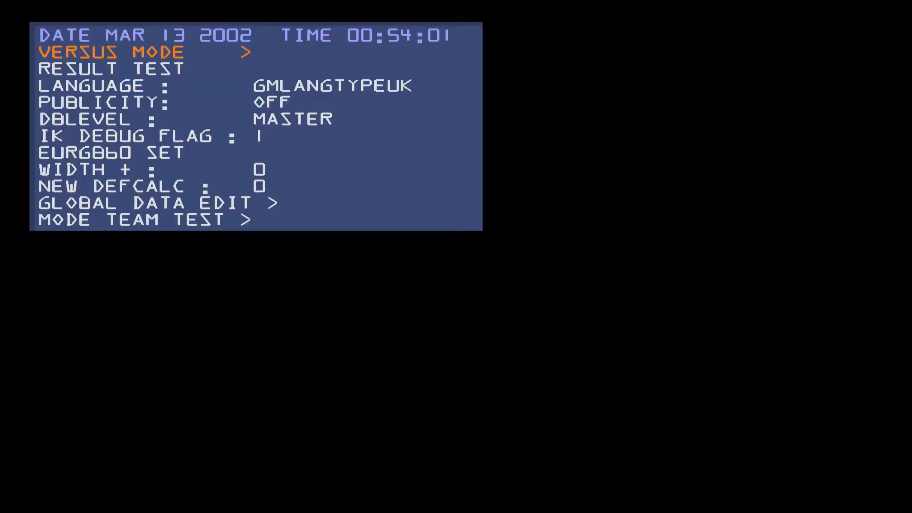
- Enter the VERSUS MODE debug submenu showing the DAIRANTOU and RULE entries
key("Down")
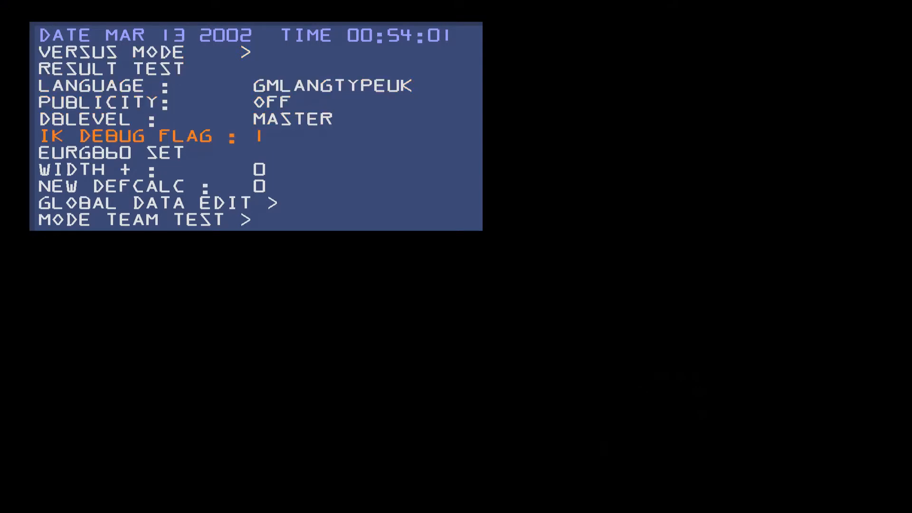
key("Up")
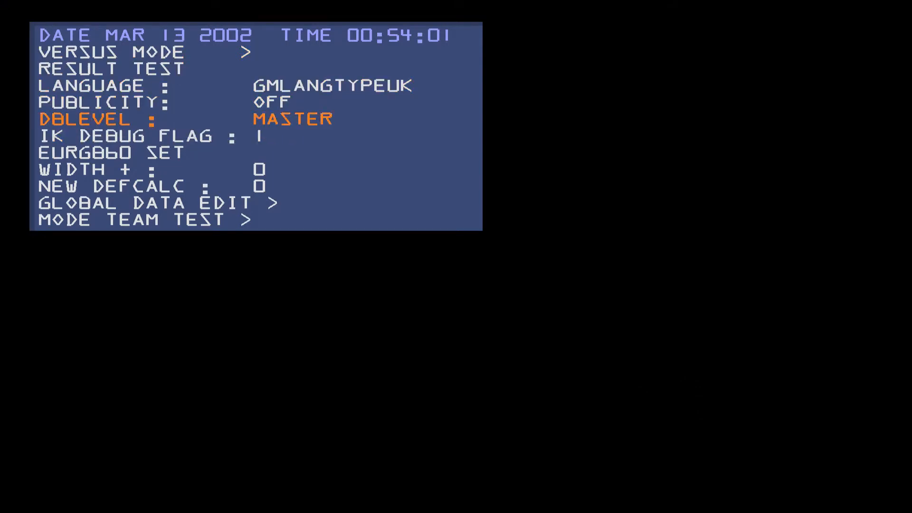
key("Up")
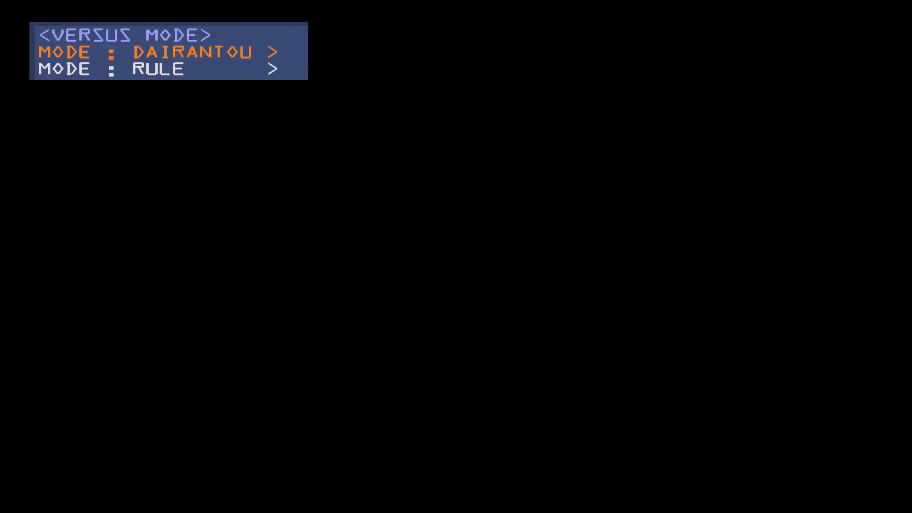
- Set RULE to STOCK MODE with STOCK(CNT) 5, then enter the DAIRANTOU options
left_click(156, 69)
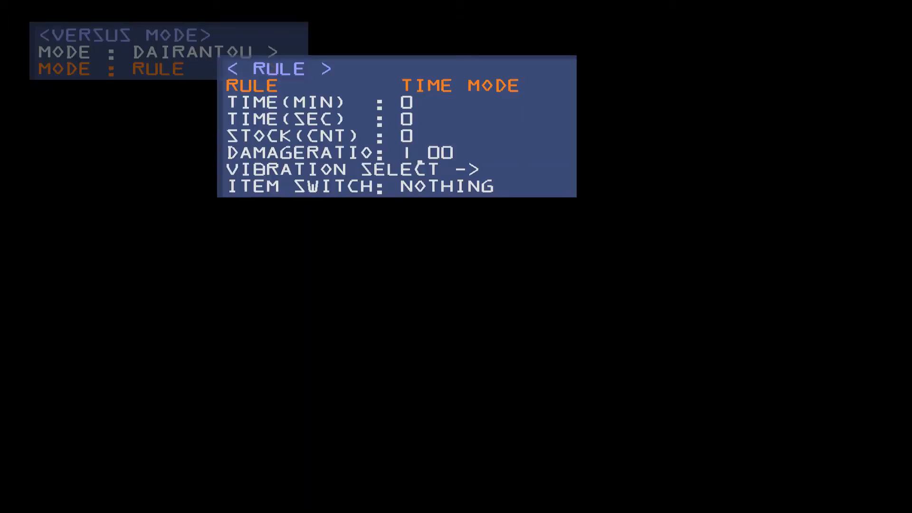
key("Down")
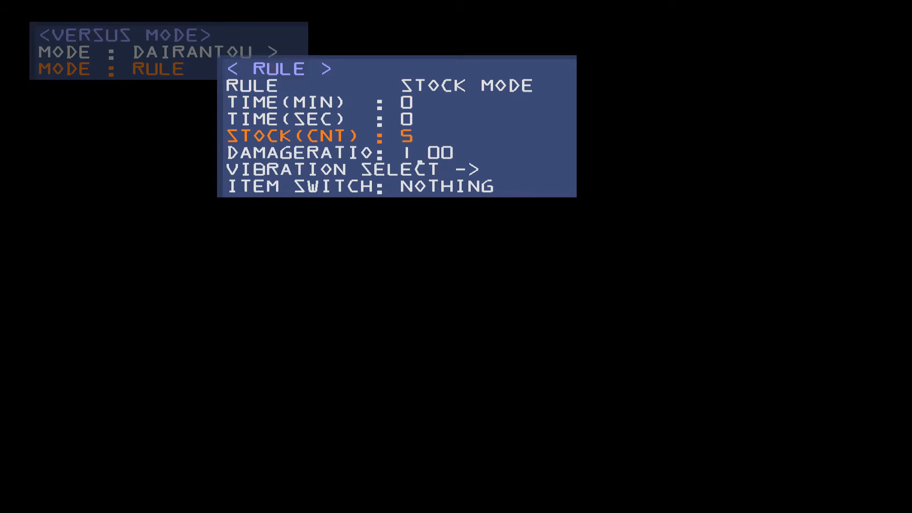
key("Down")
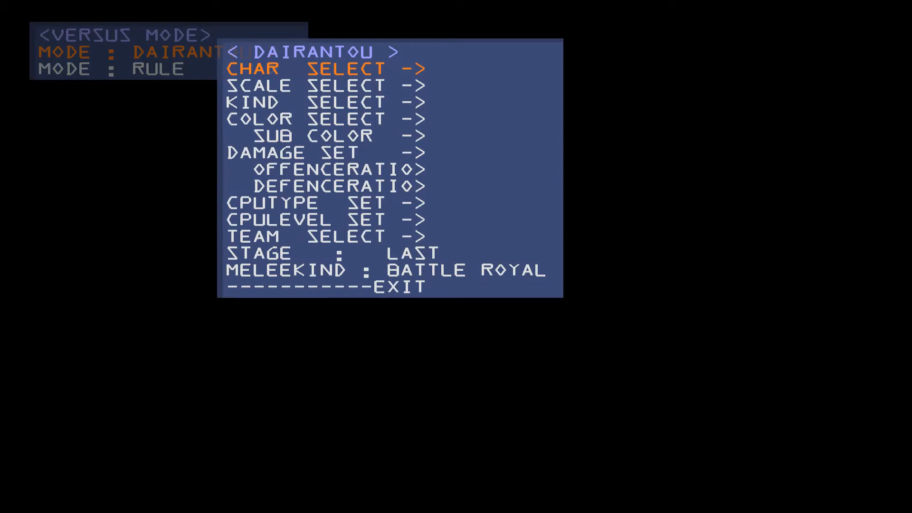
- Set CHARA_1 to Luigi, CHARA_3 to MASTERH and CHARA_4 to CREZYH in CHAR SELECT
key("Down")
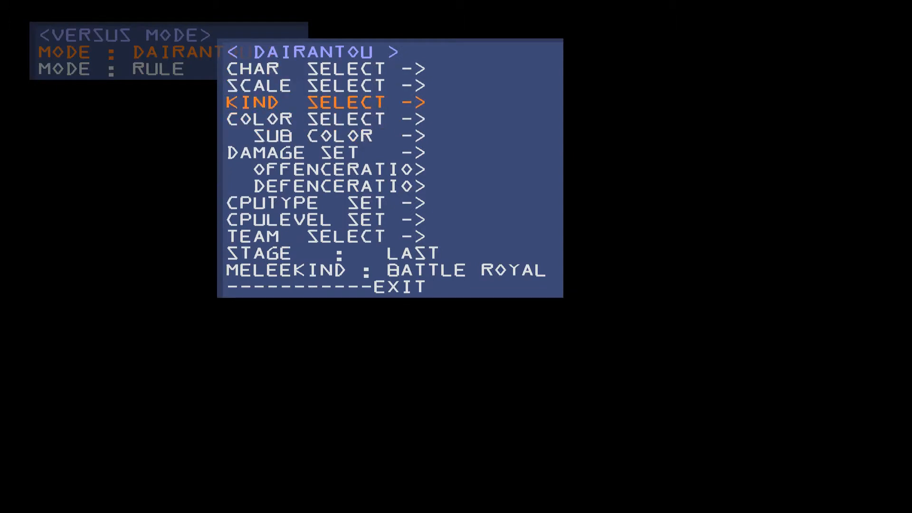
left_click(264, 68)
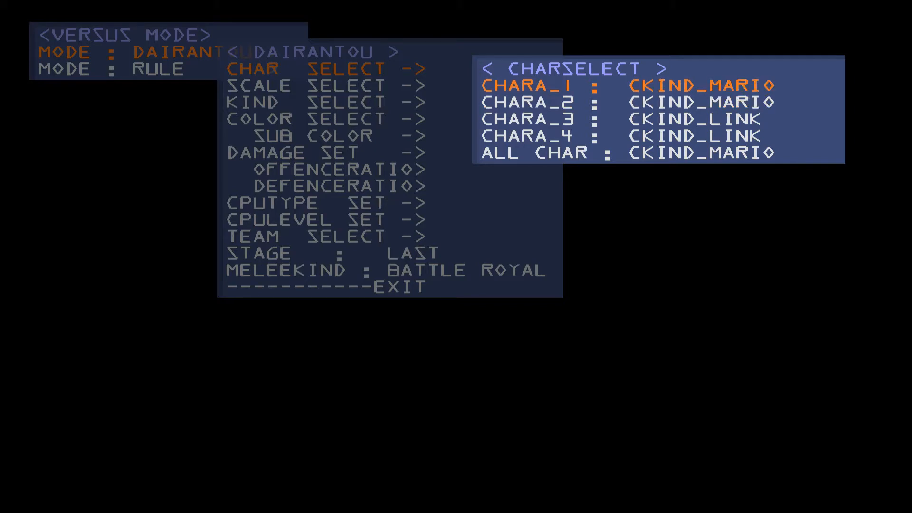
key("Down")
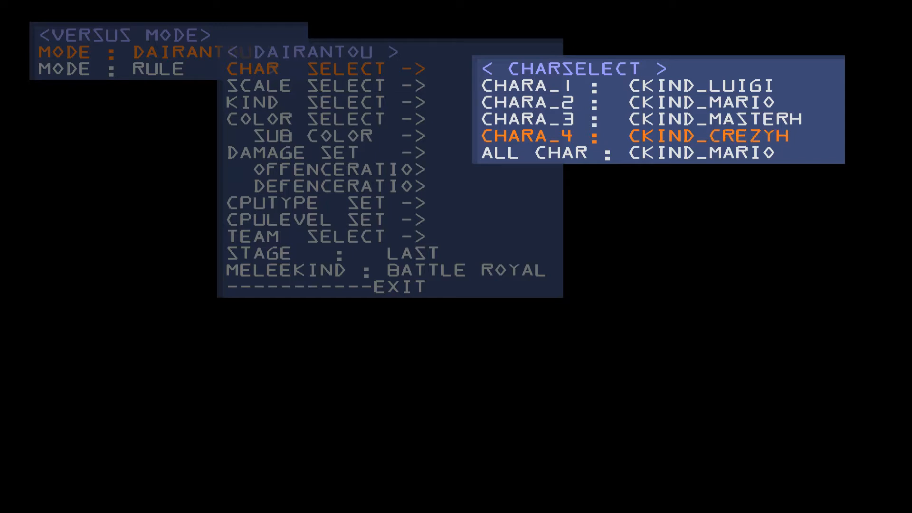
key("Up")
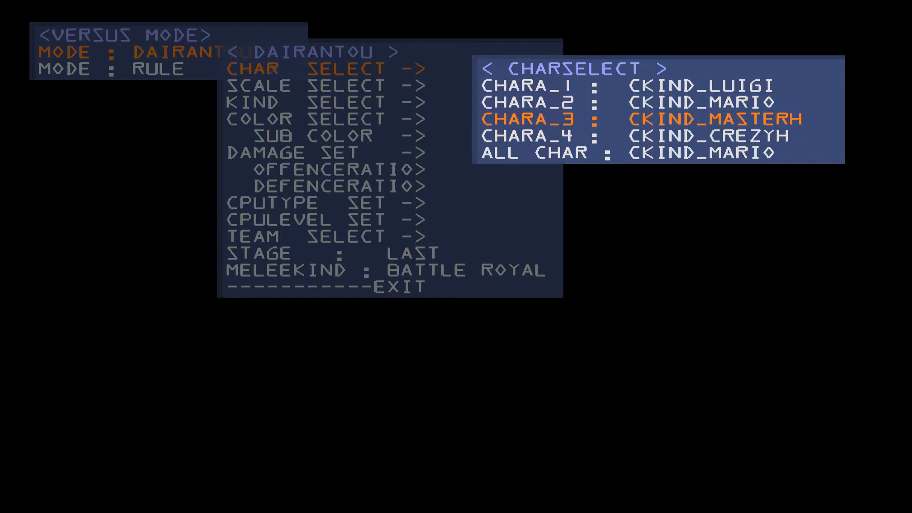
key("Down")
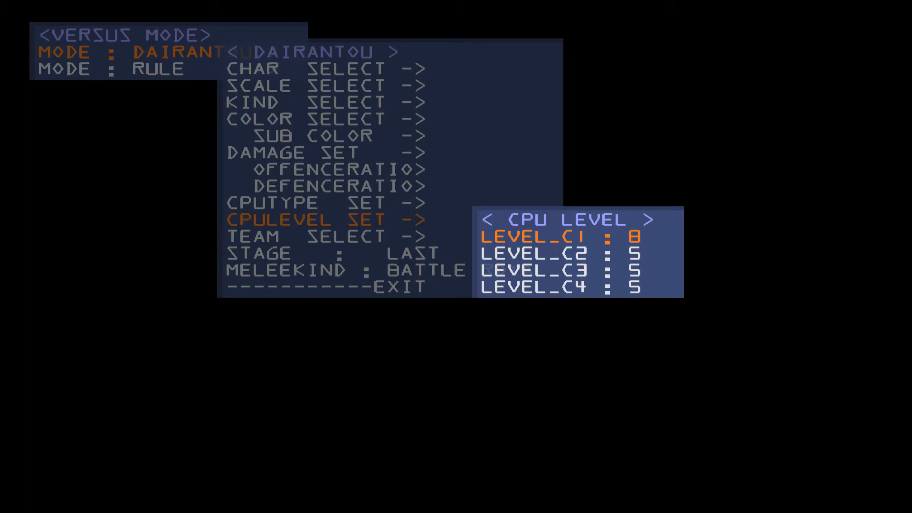
- Exit CPU LEVEL back to the DAIRANTOU options and move down to STAGE and MELEEKIND
key("Right")
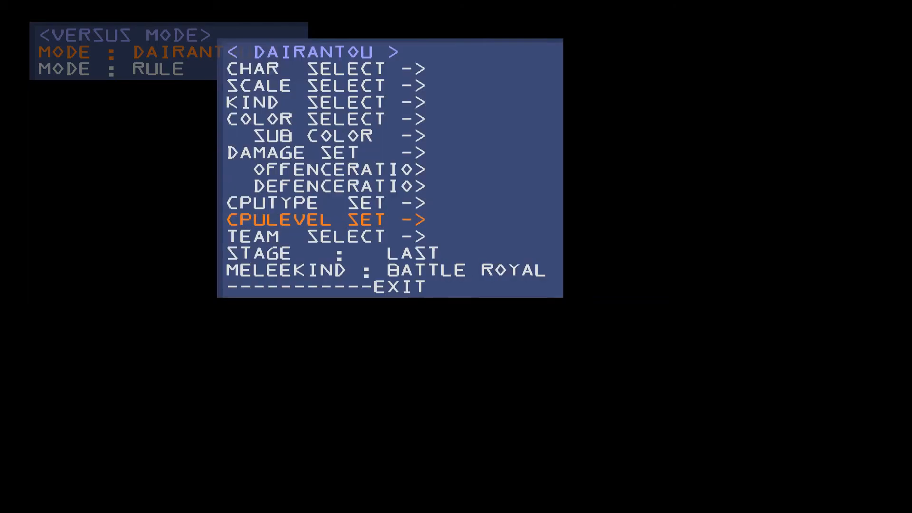
key("Down")
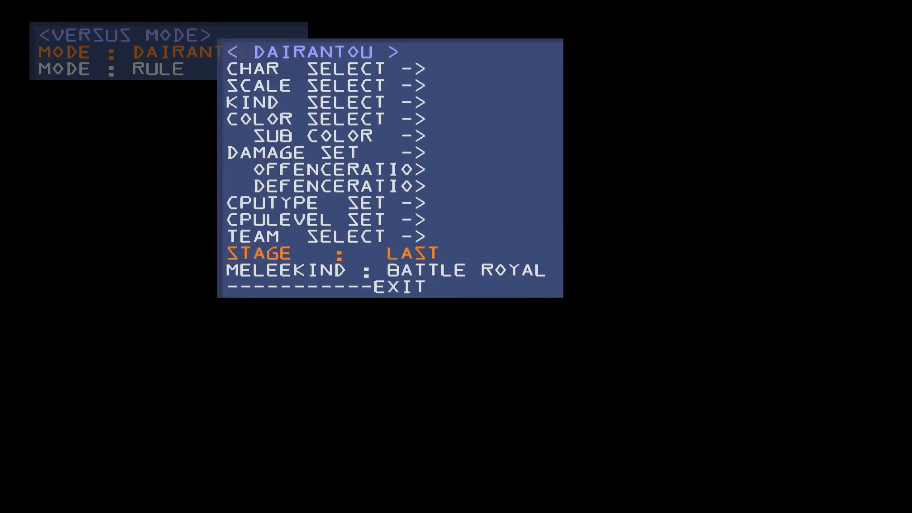
key("Down")
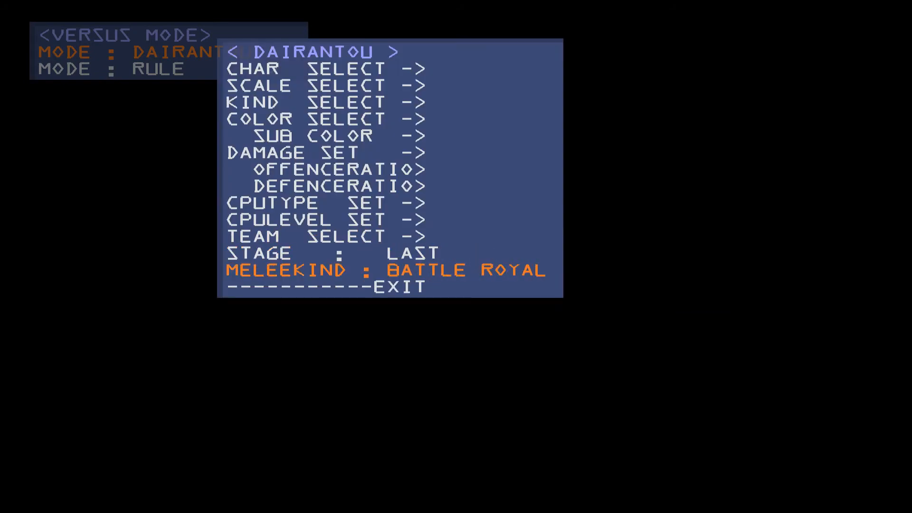